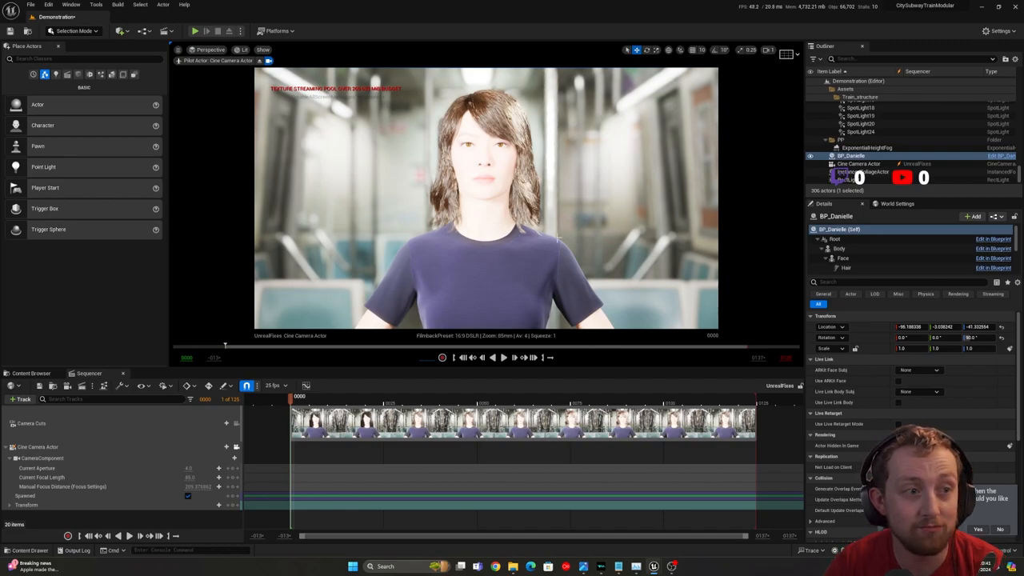
pyautogui.moveTo(142, 326)
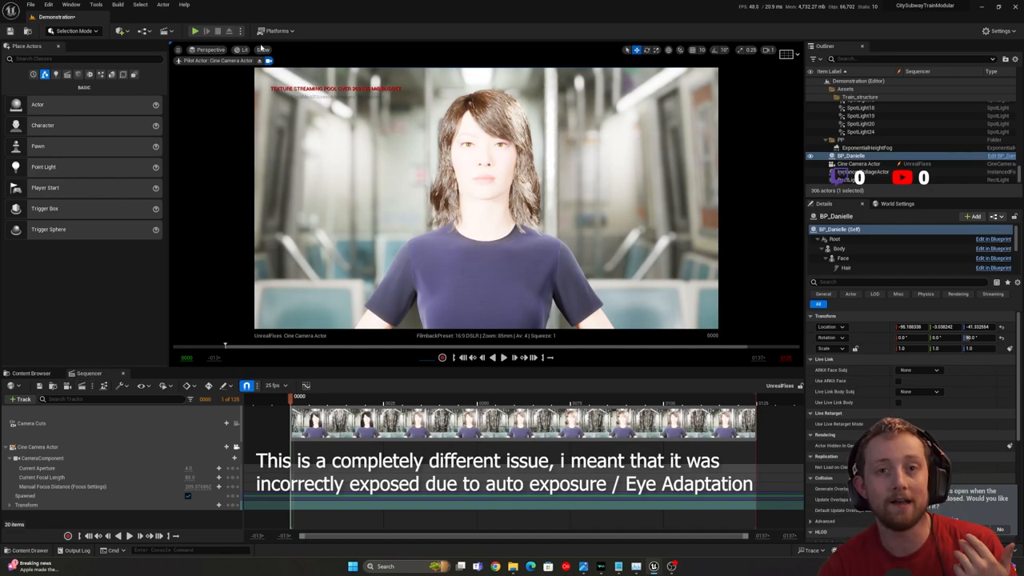
# - Watch the Cine Camera view's auto exposure settle into a darker character shot
pyautogui.click(262, 49)
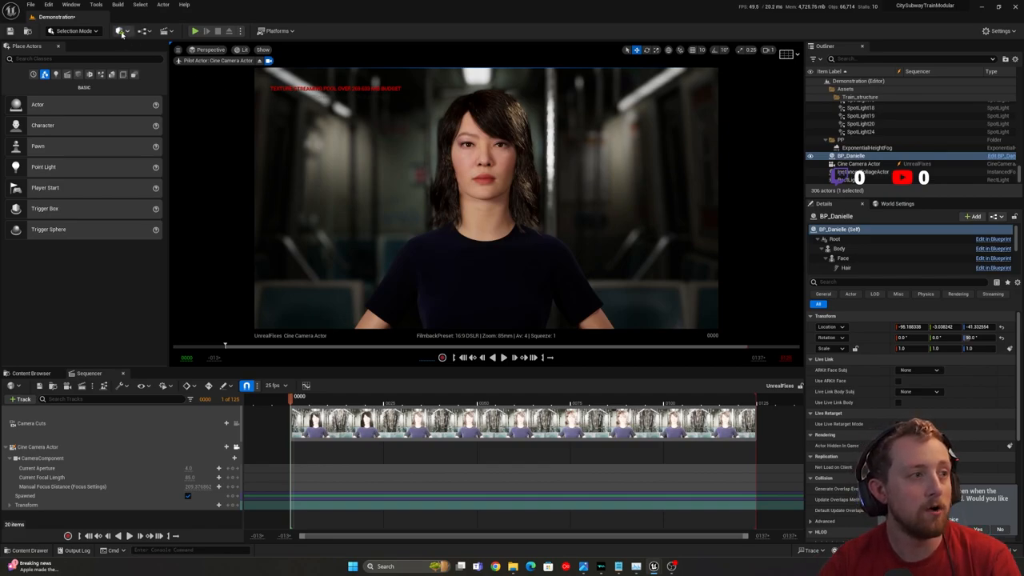
# - Place a Post Process Volume via Quick Add and show all its settings
pyautogui.click(100, 31)
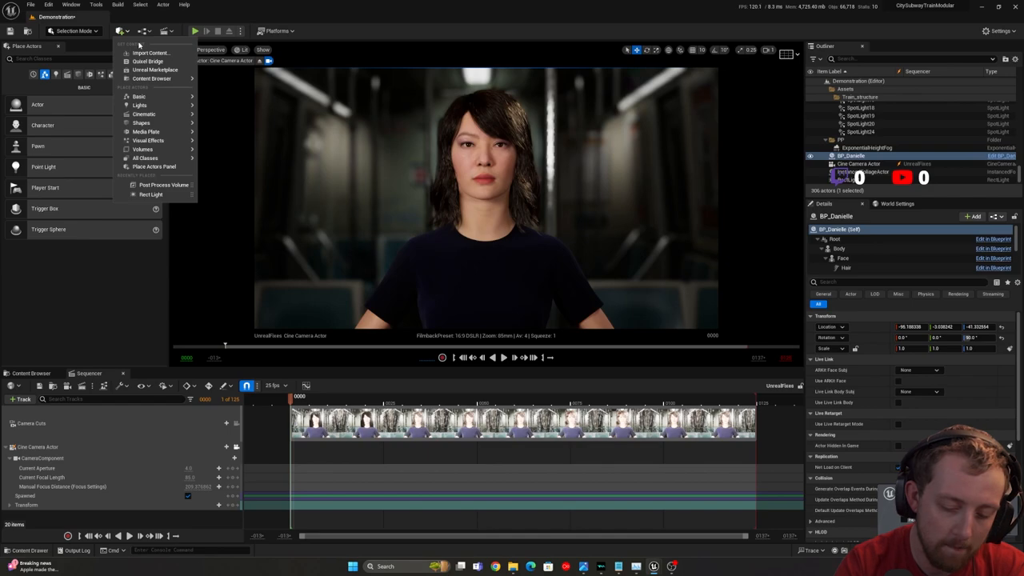
pyautogui.write('post proc')
pyautogui.click(902, 281)
pyautogui.write('inf')
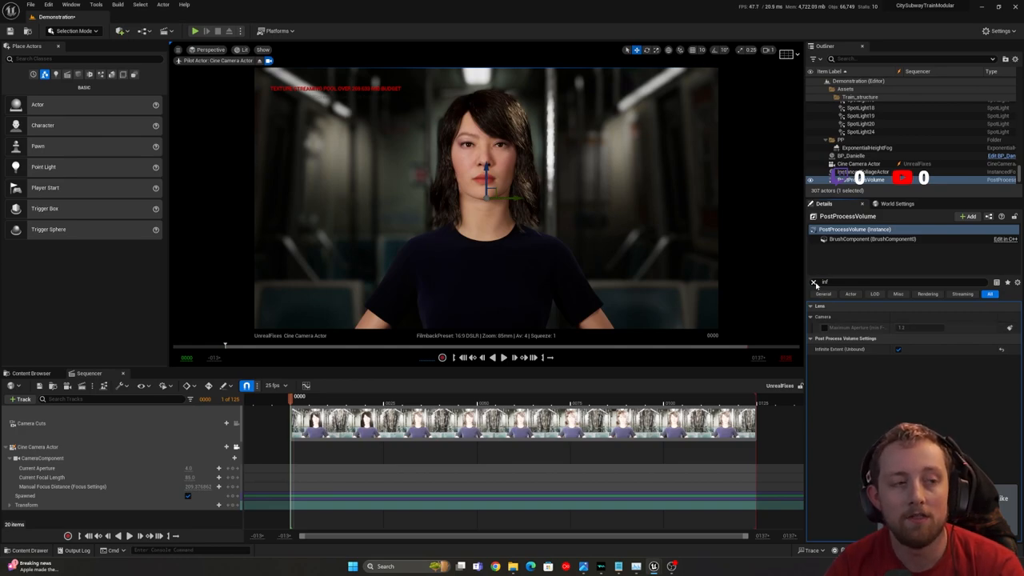
pyautogui.click(815, 281)
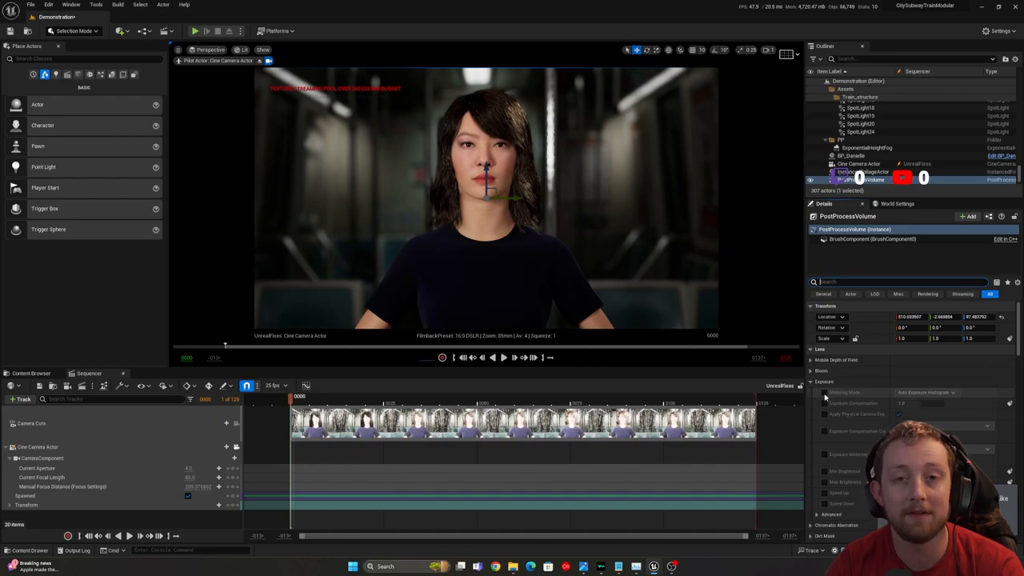
# - Set exposure metering to Manual with -1.0 compensation, then select BP_Danielle
pyautogui.click(825, 392)
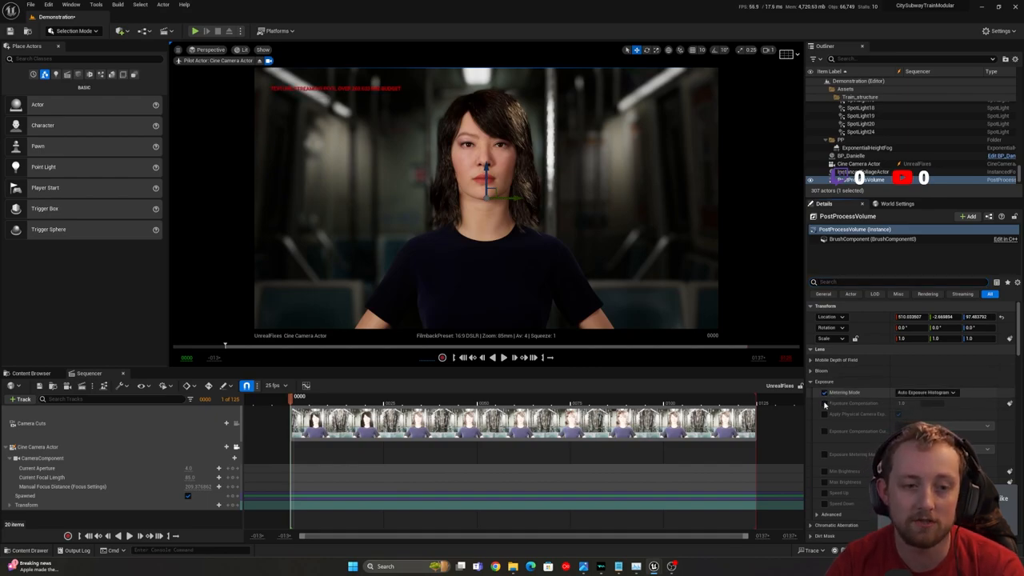
pyautogui.click(924, 392)
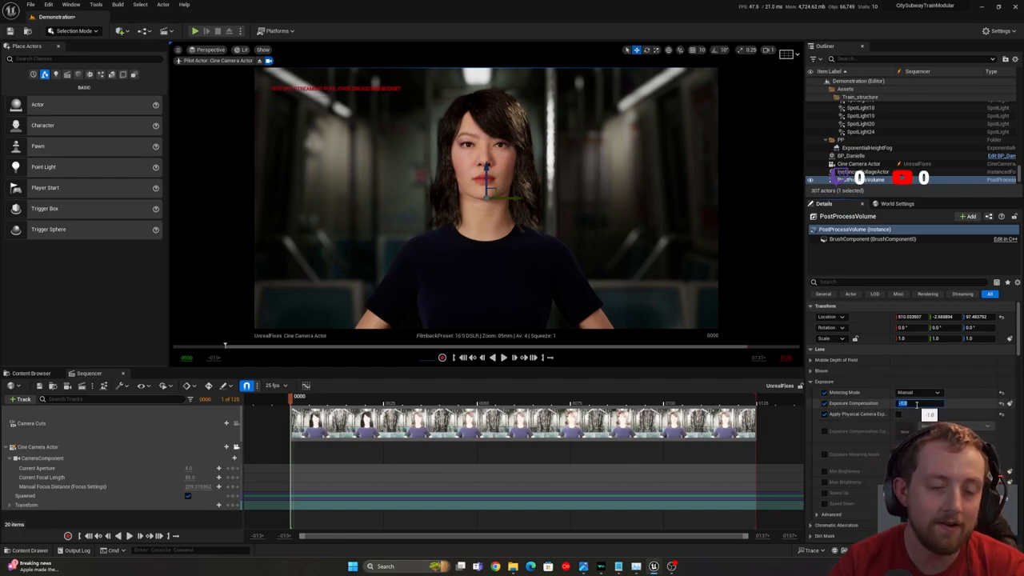
pyautogui.click(263, 50)
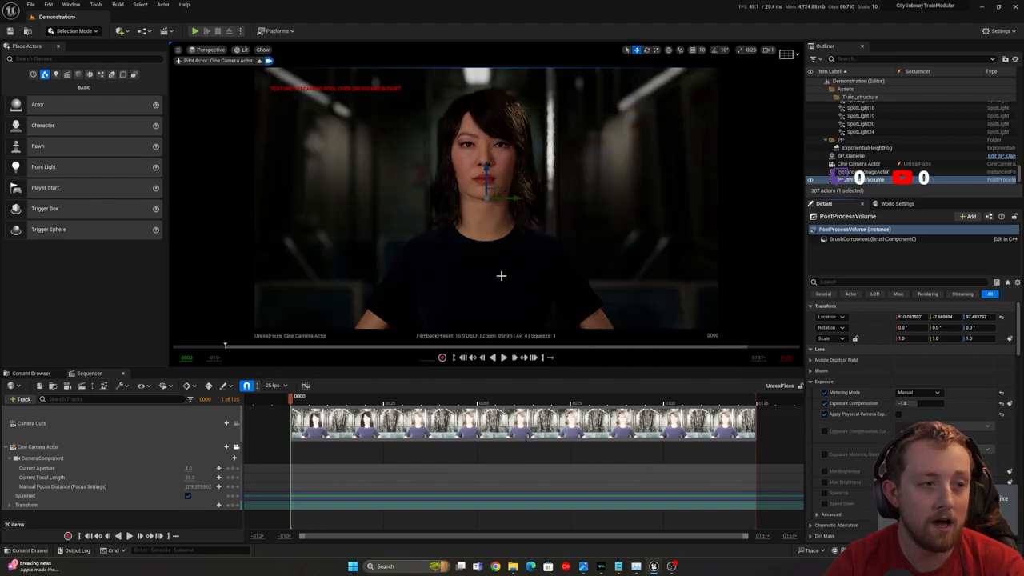
pyautogui.click(845, 156)
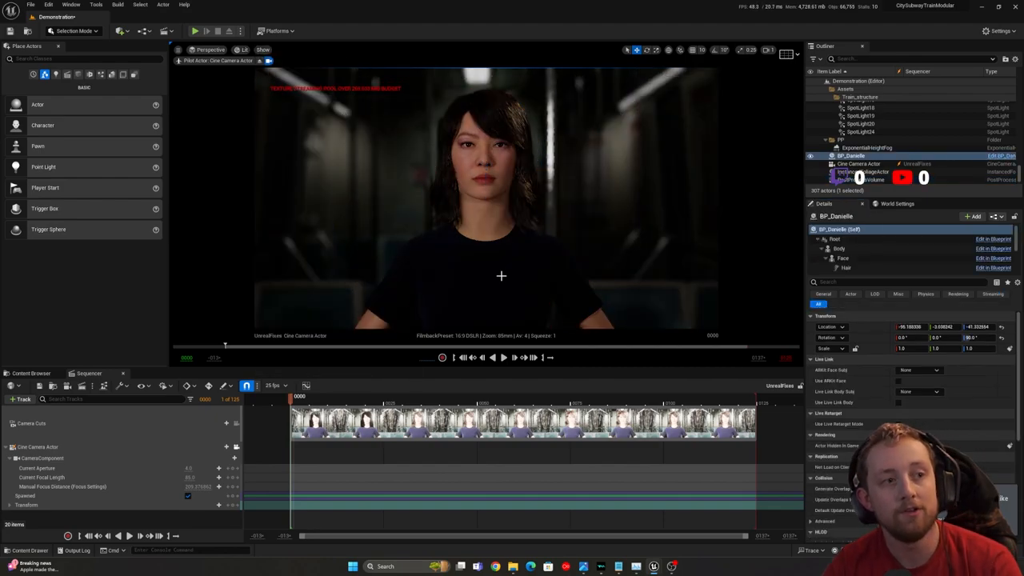
# - Select and deselect the character, then queue the UnrealFixes sequence in Movie Render Queue
pyautogui.click(263, 50)
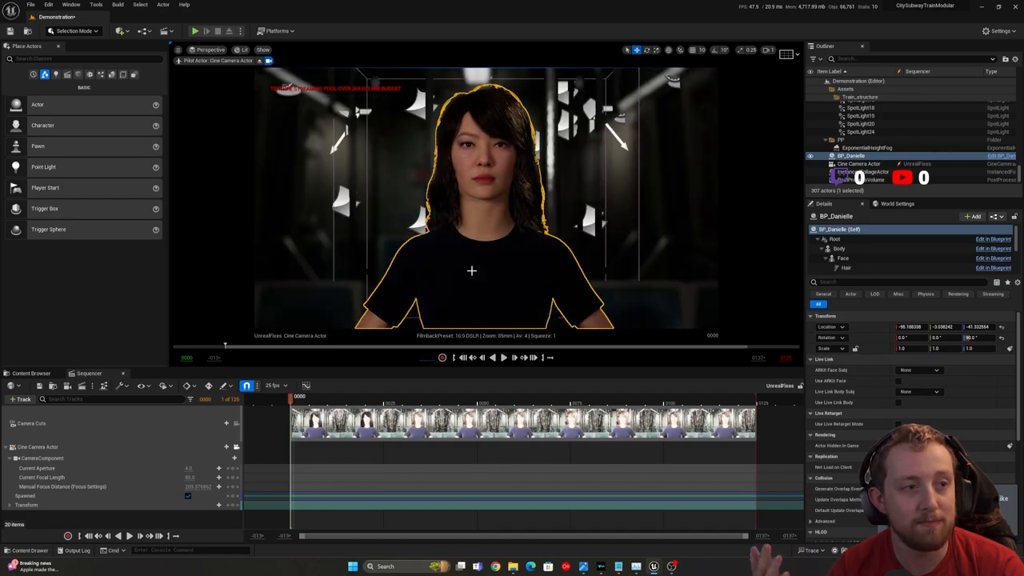
pyautogui.click(264, 49)
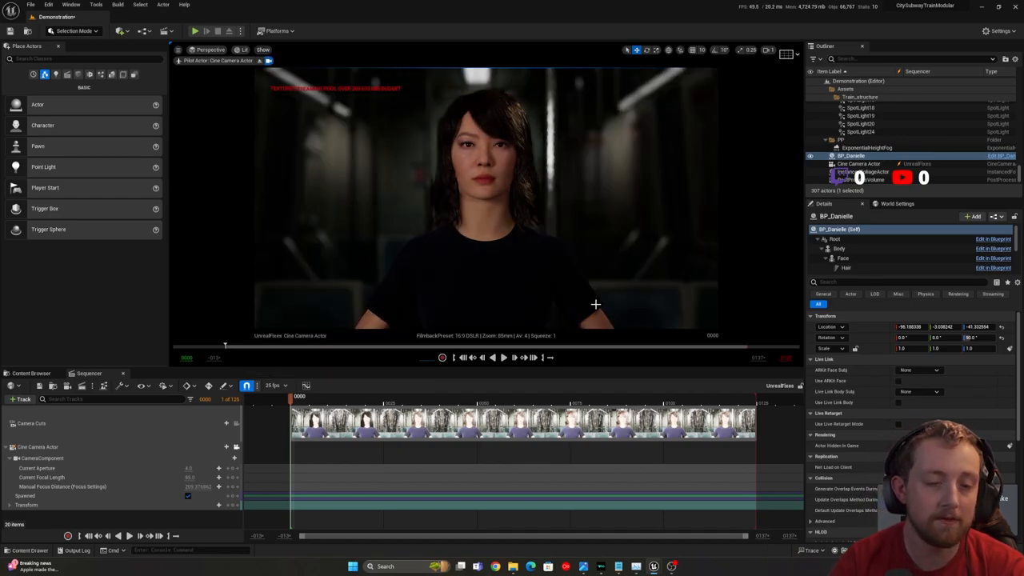
pyautogui.click(872, 179)
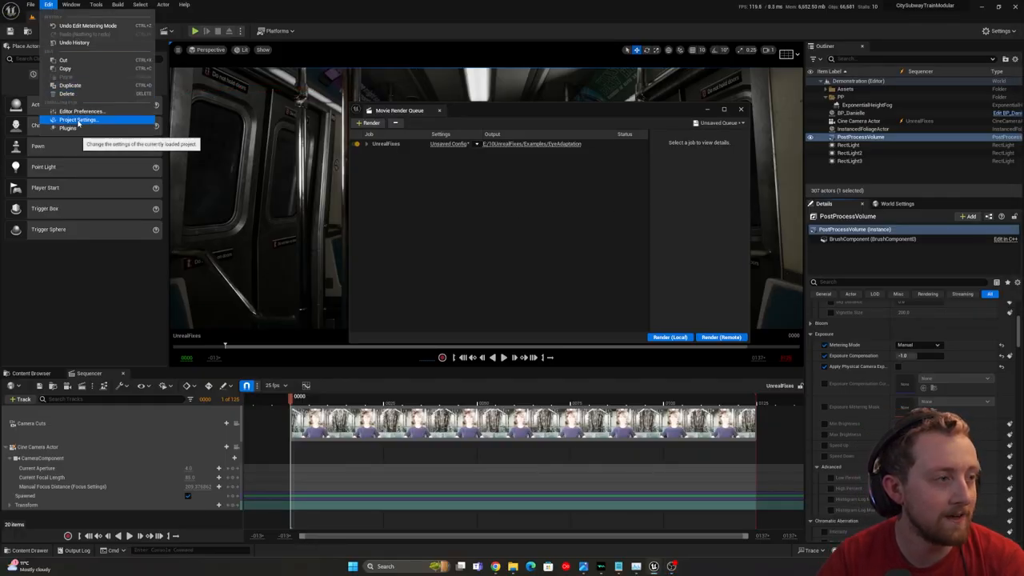
# - Search Project Settings for 'auto exp', close it, and deselect the character
pyautogui.click(78, 120)
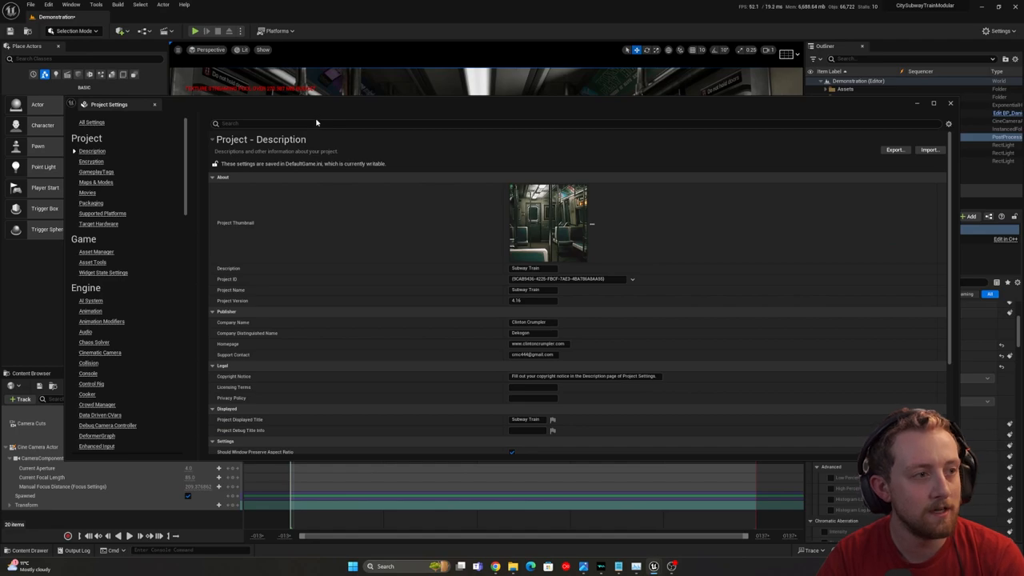
pyautogui.write('auto exp')
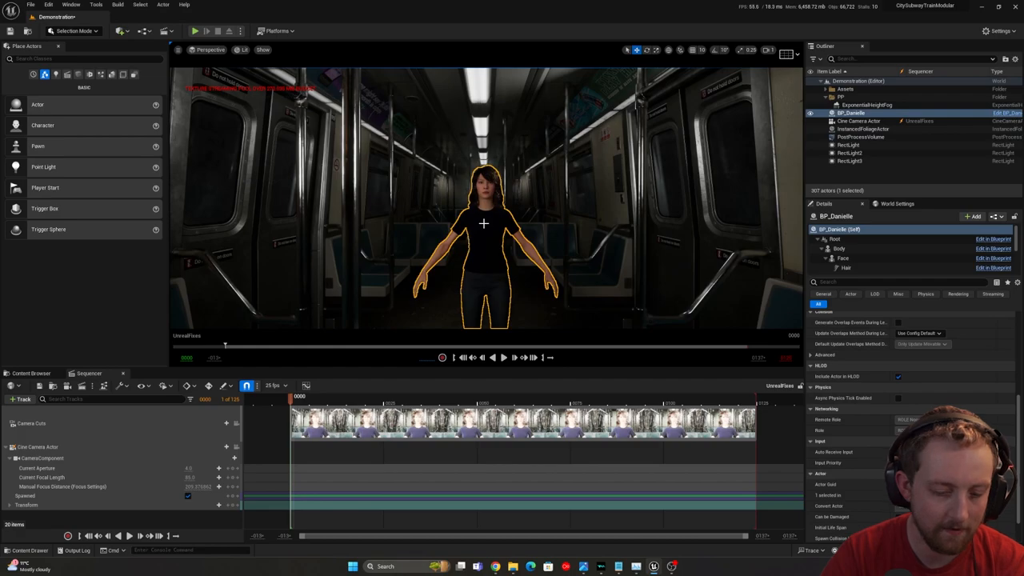
pyautogui.click(263, 50)
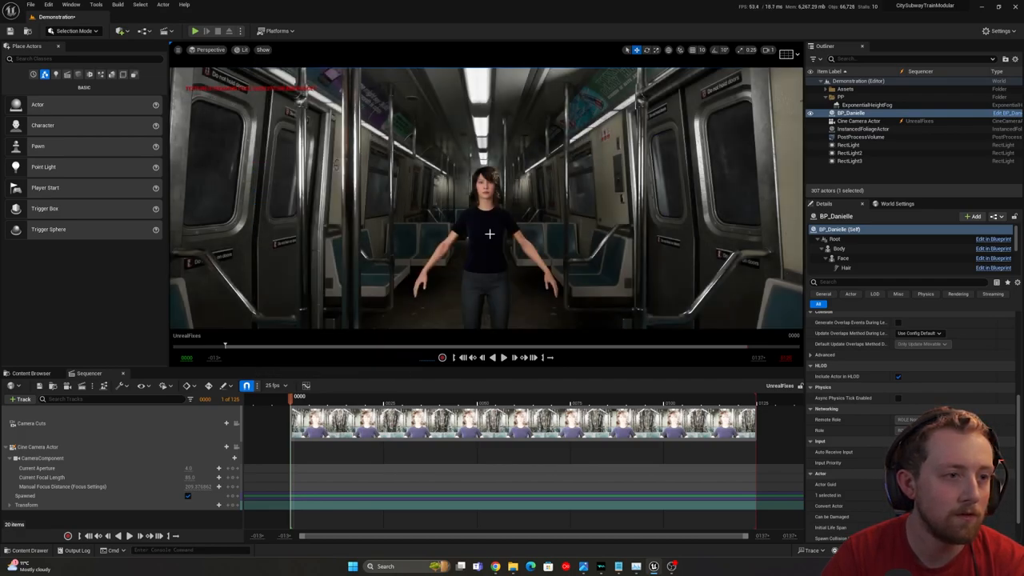
pyautogui.click(264, 50)
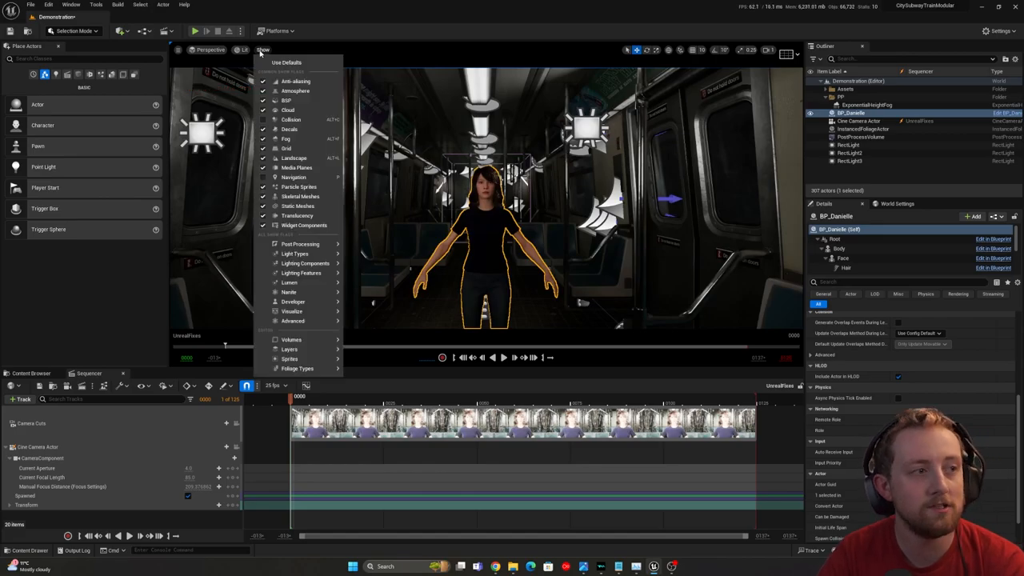
pyautogui.click(500, 225)
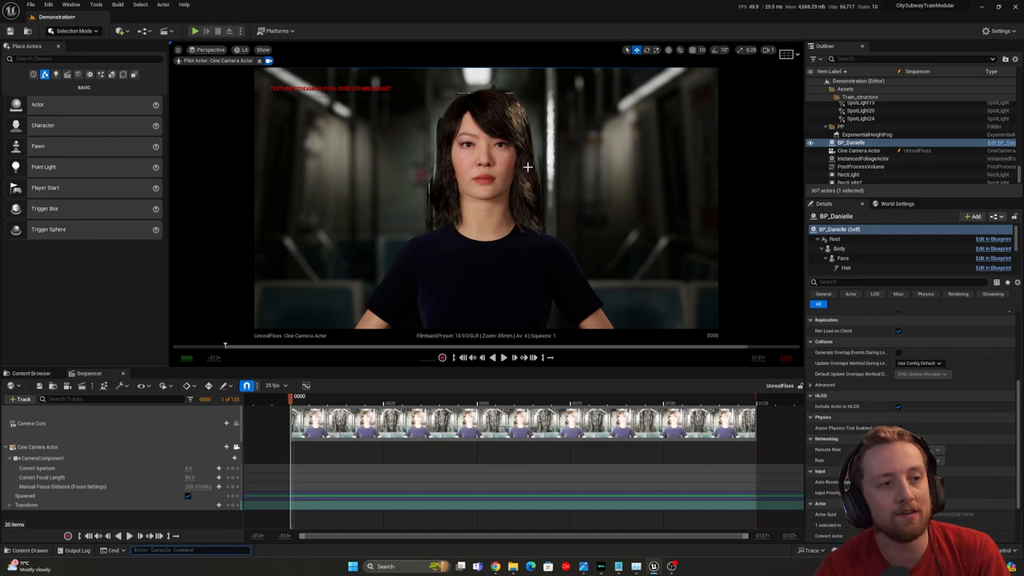
pyautogui.moveTo(438, 158)
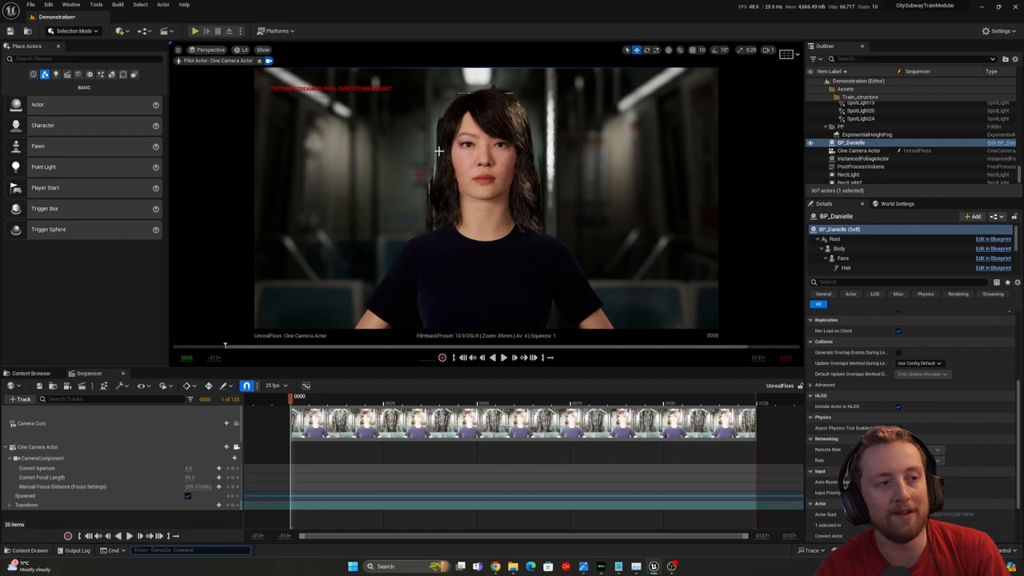
pyautogui.moveTo(538, 171)
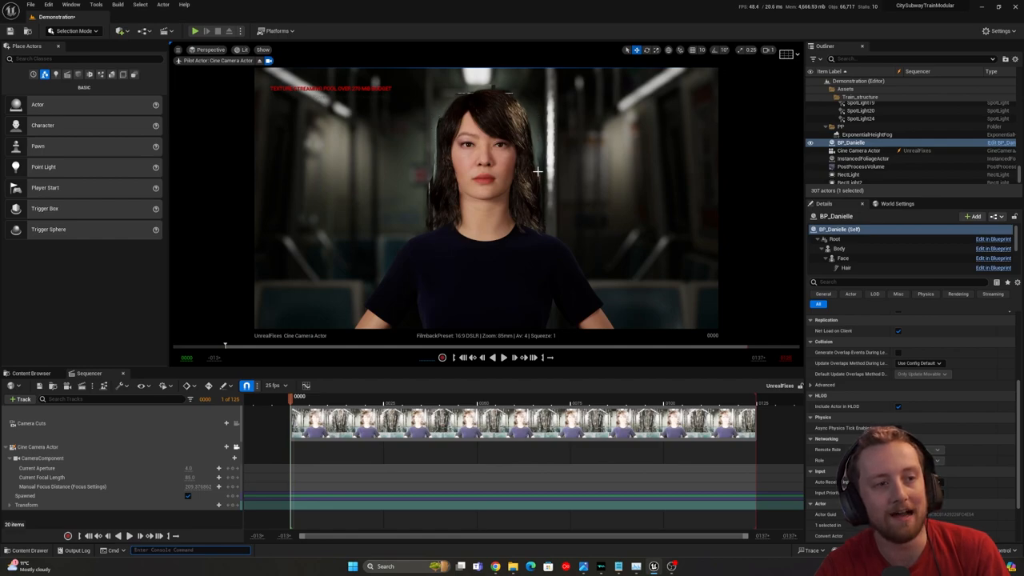
pyautogui.moveTo(432, 153)
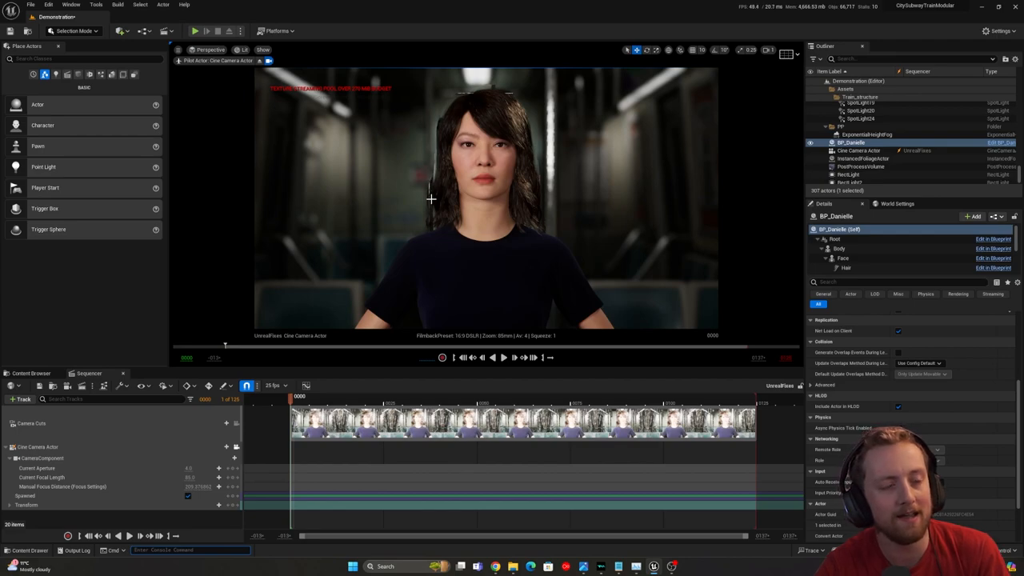
pyautogui.moveTo(421, 174)
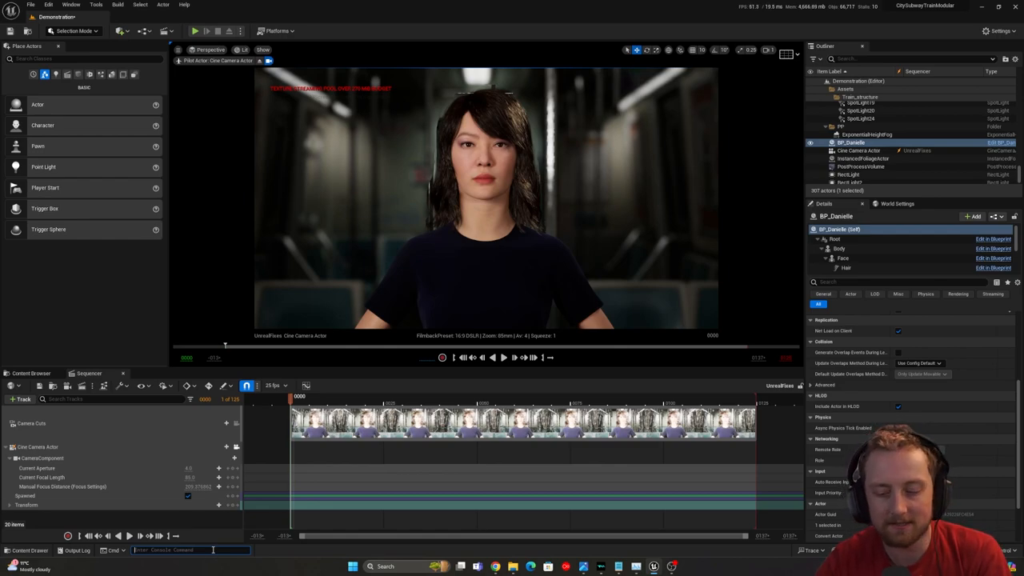
pyautogui.write('r.HairStrands.DOFDepth')
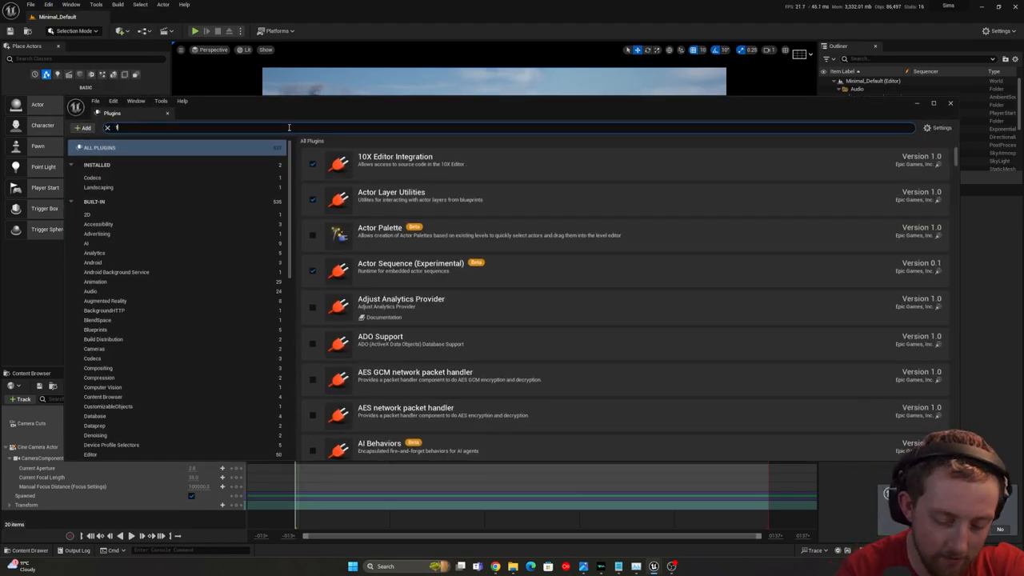
# - Search for 'fluids' and close the Plugins window
pyautogui.write('fluids')
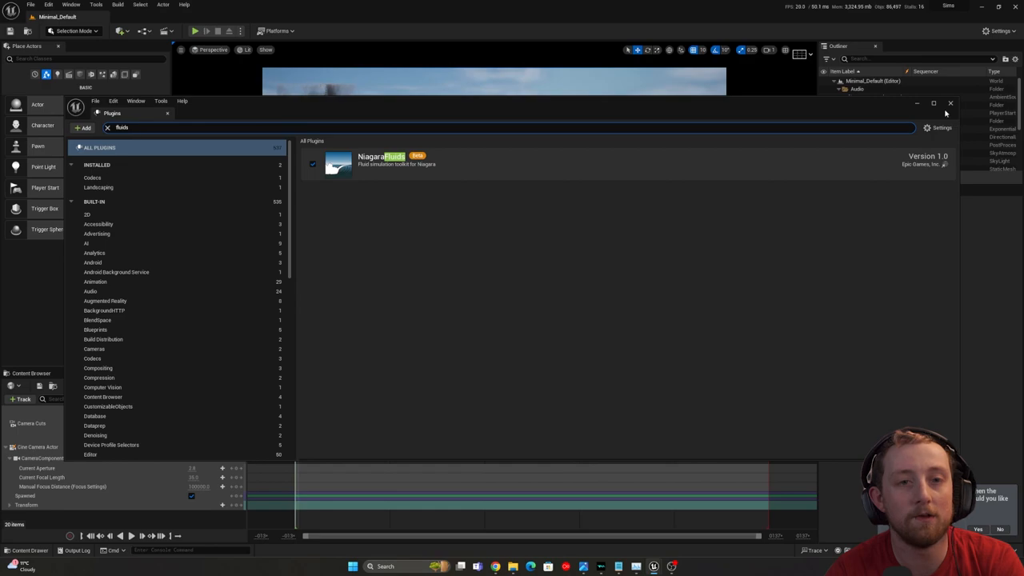
pyautogui.click(950, 102)
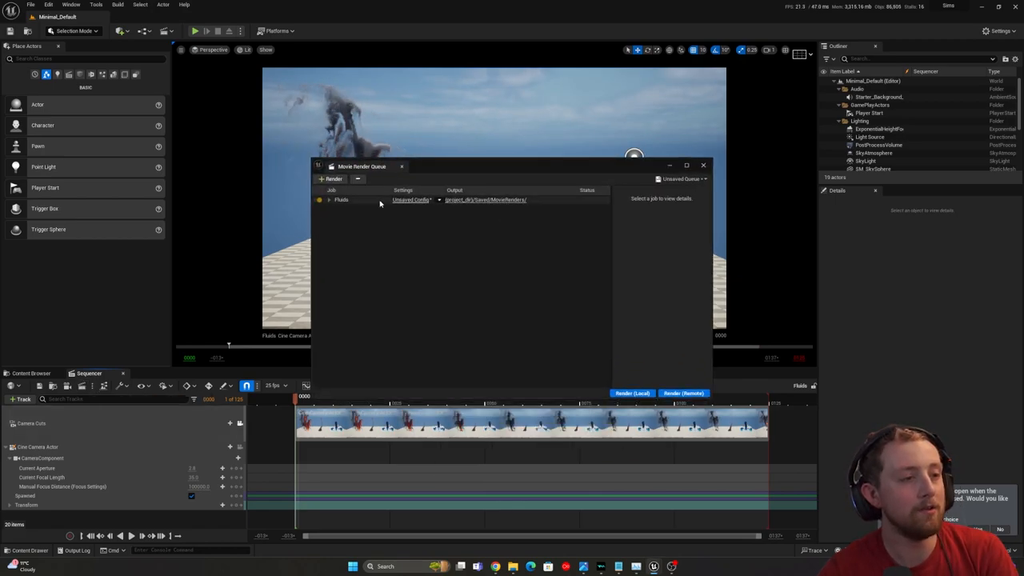
# - Add anti-aliasing settings to the Fluids job with engine warm-up count 100
pyautogui.click(412, 199)
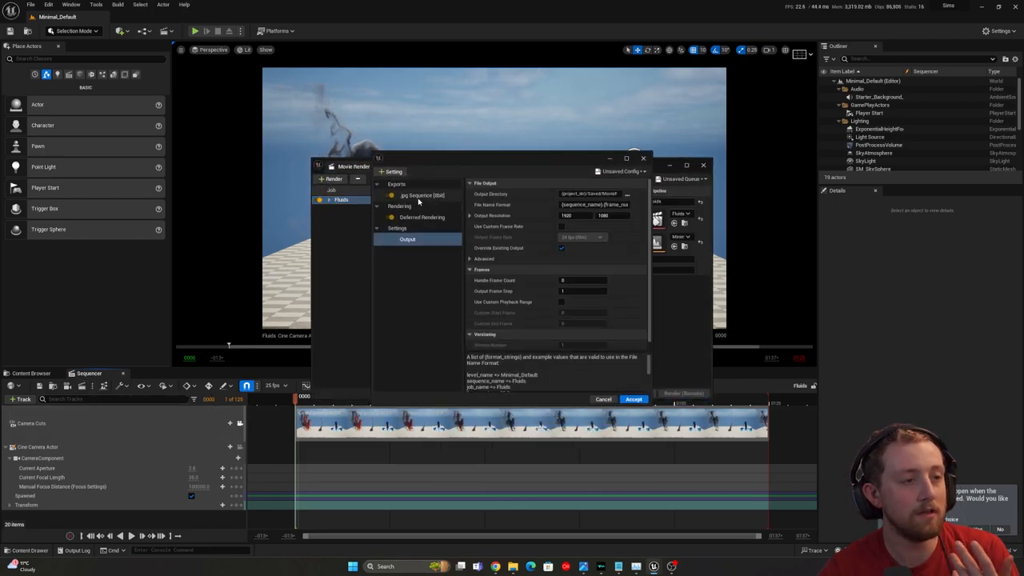
pyautogui.click(393, 171)
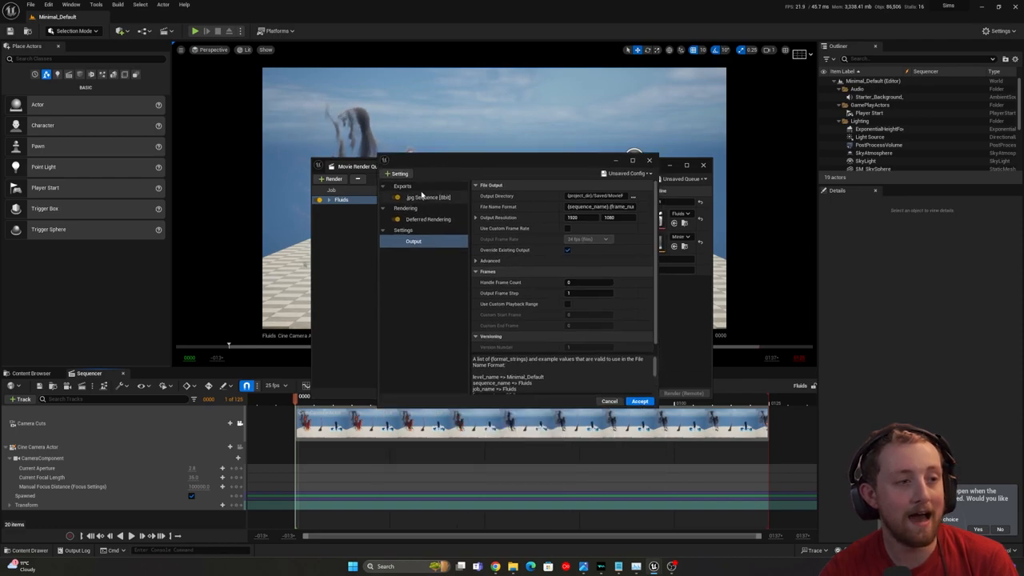
pyautogui.click(420, 241)
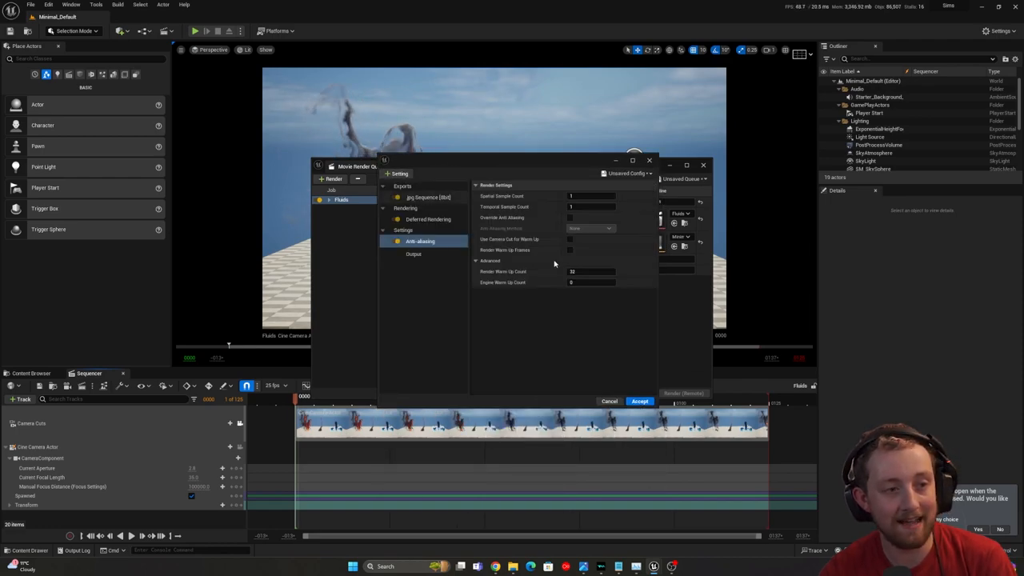
pyautogui.click(592, 282)
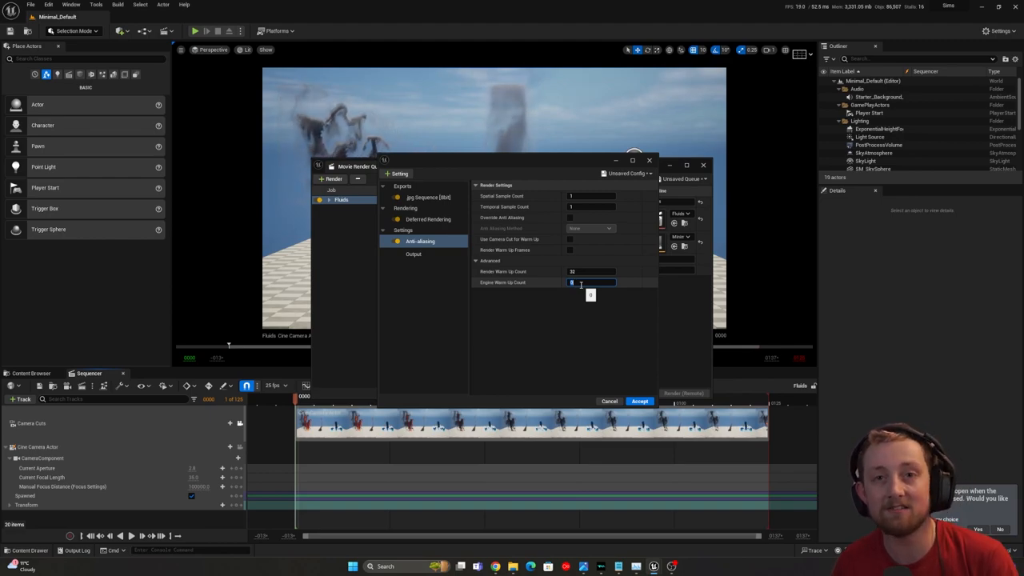
pyautogui.write('100')
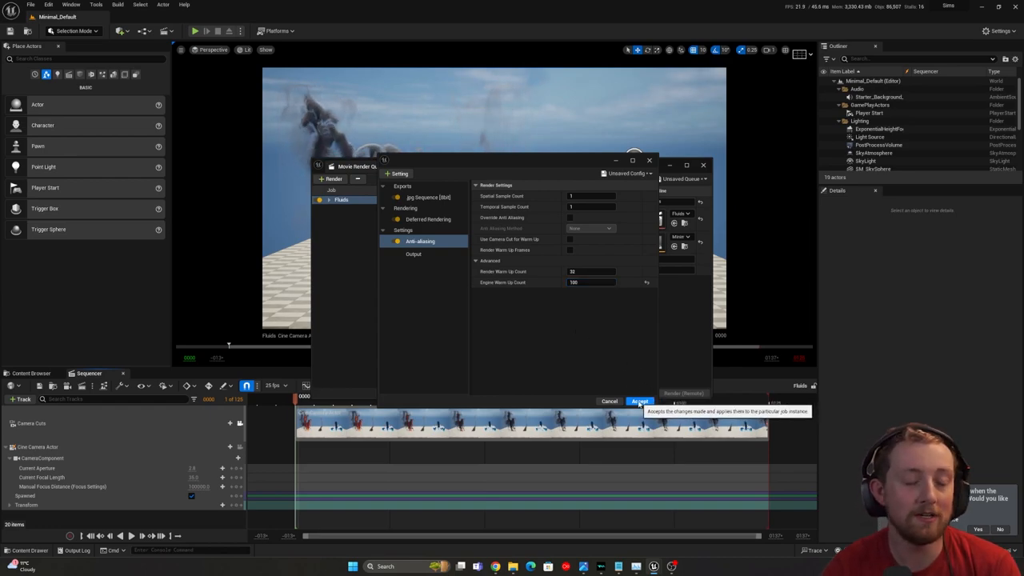
pyautogui.click(640, 401)
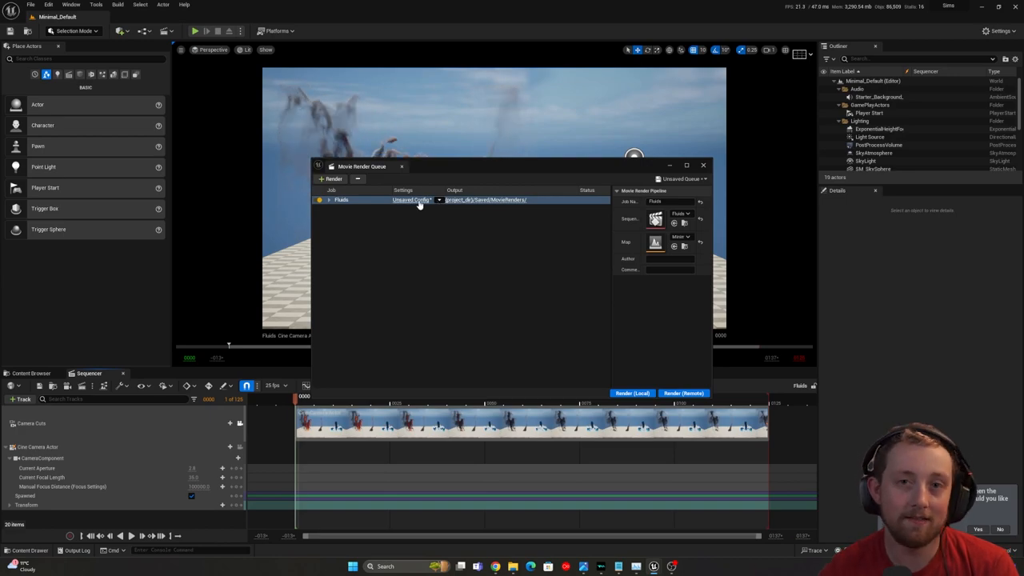
# - Enable a custom output frame rate of 25 fps for the Fluids job
pyautogui.click(414, 199)
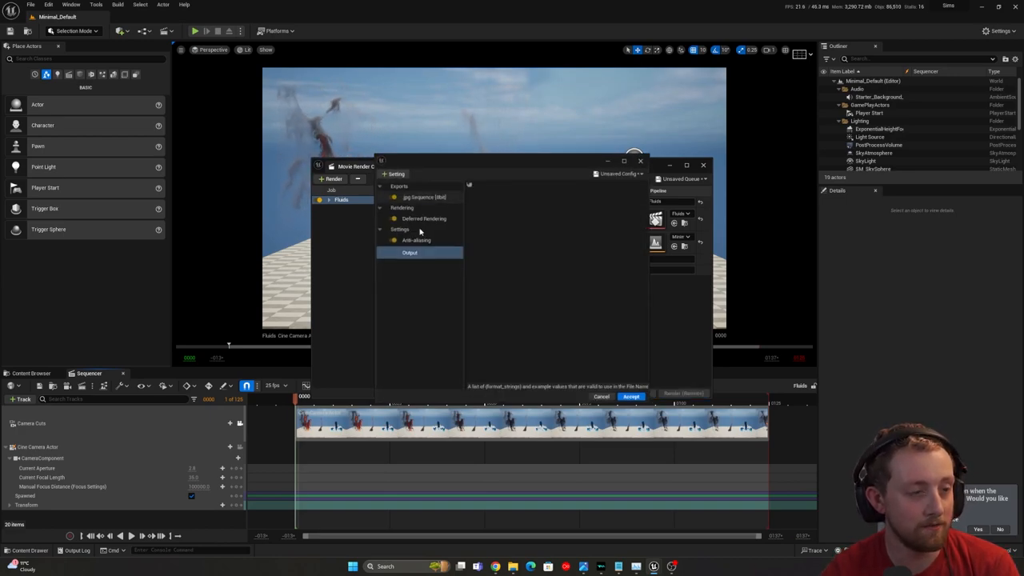
pyautogui.click(410, 252)
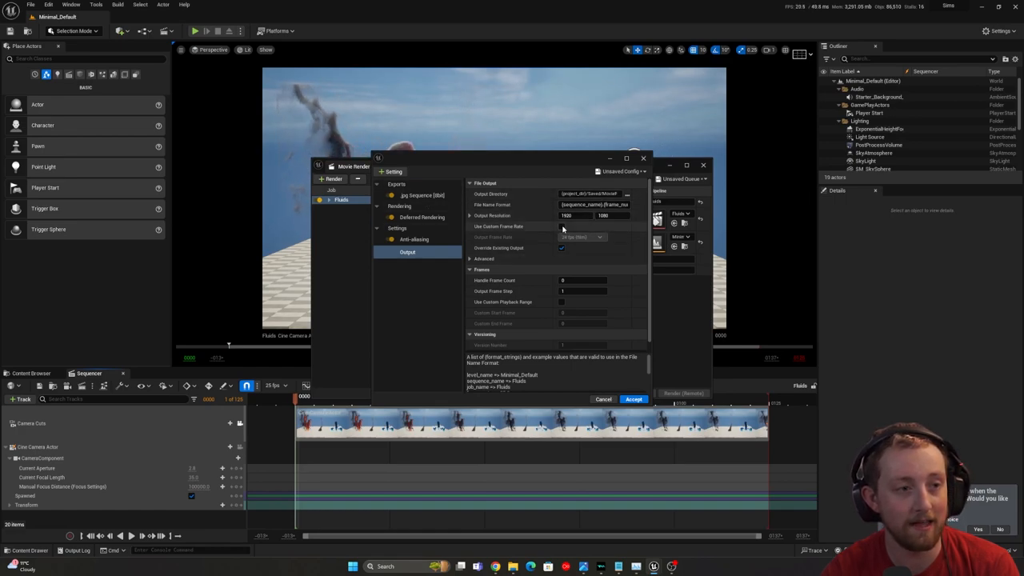
pyautogui.click(562, 227)
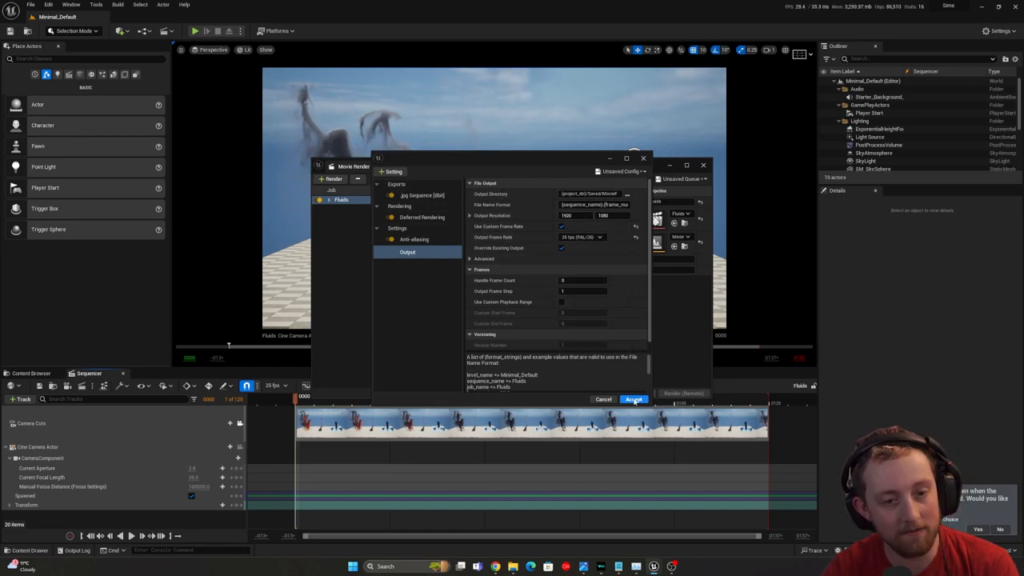
pyautogui.click(633, 399)
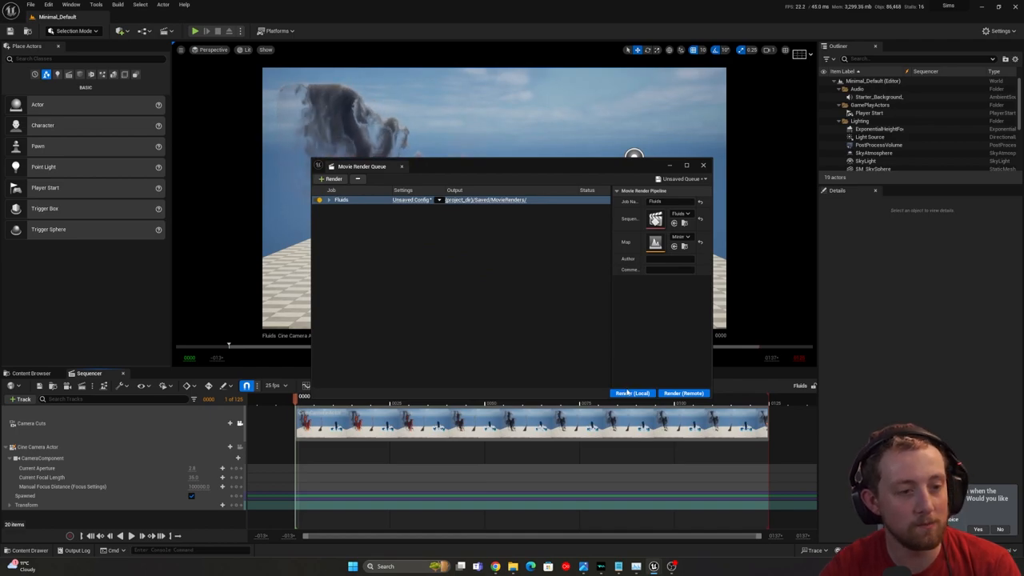
# - Start a local render of the Fluids job
pyautogui.click(631, 392)
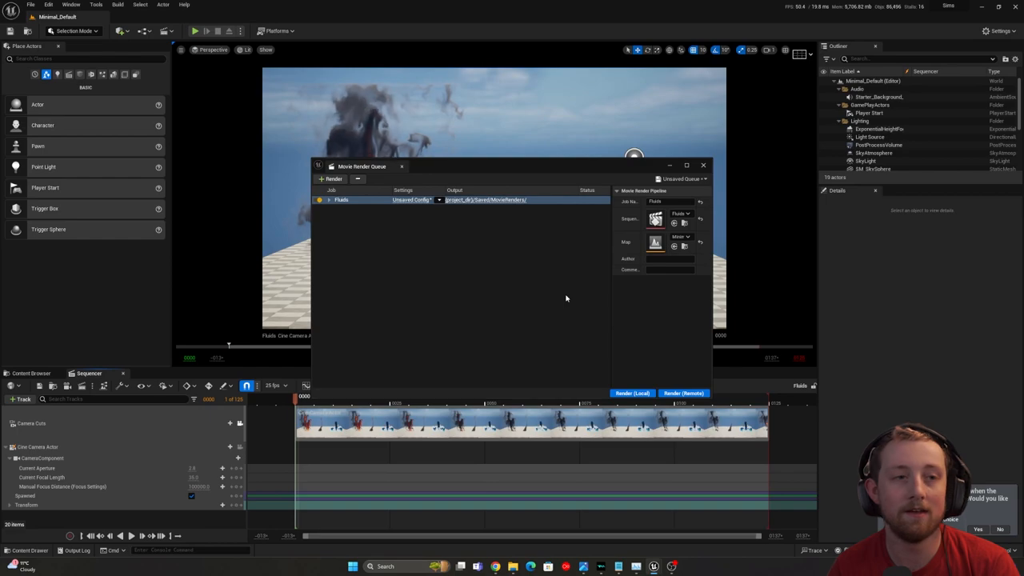
pyautogui.click(703, 166)
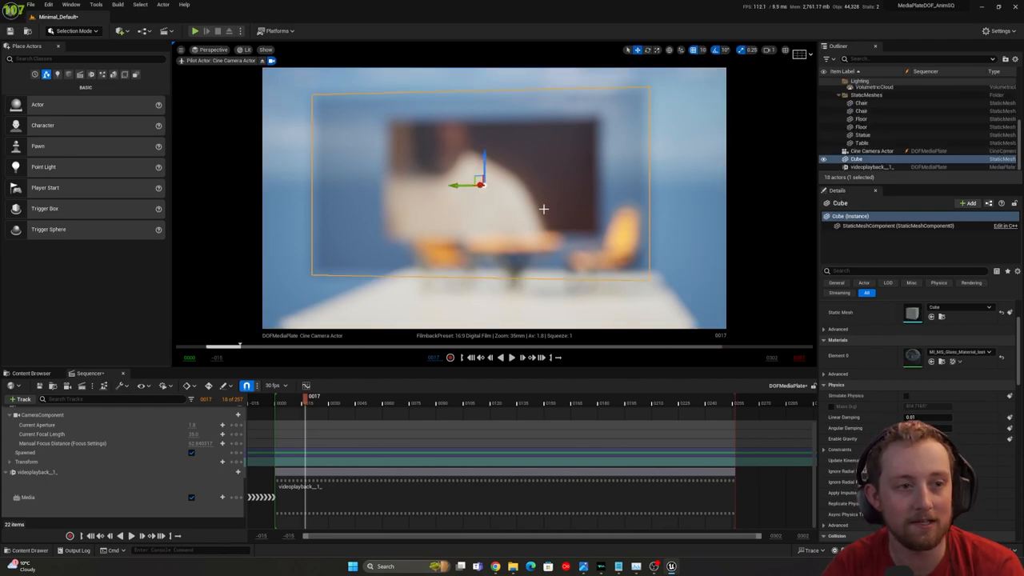
# - Open the media plate's M_MediaPlate material in the Material Editor
pyautogui.click(871, 166)
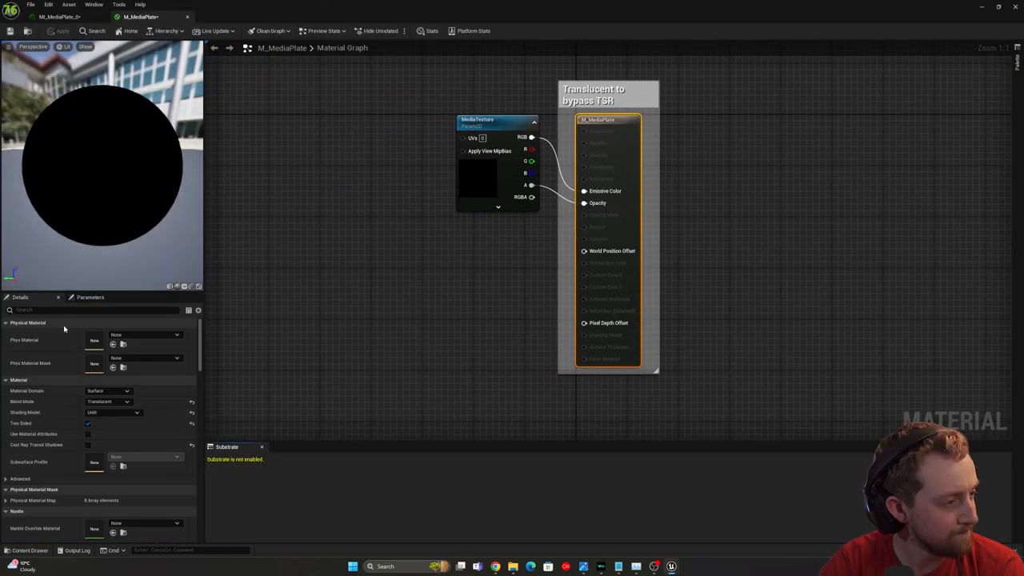
# - Filter material details for 'tra' and set Translucency Pass to Before DOF
pyautogui.write('trans')
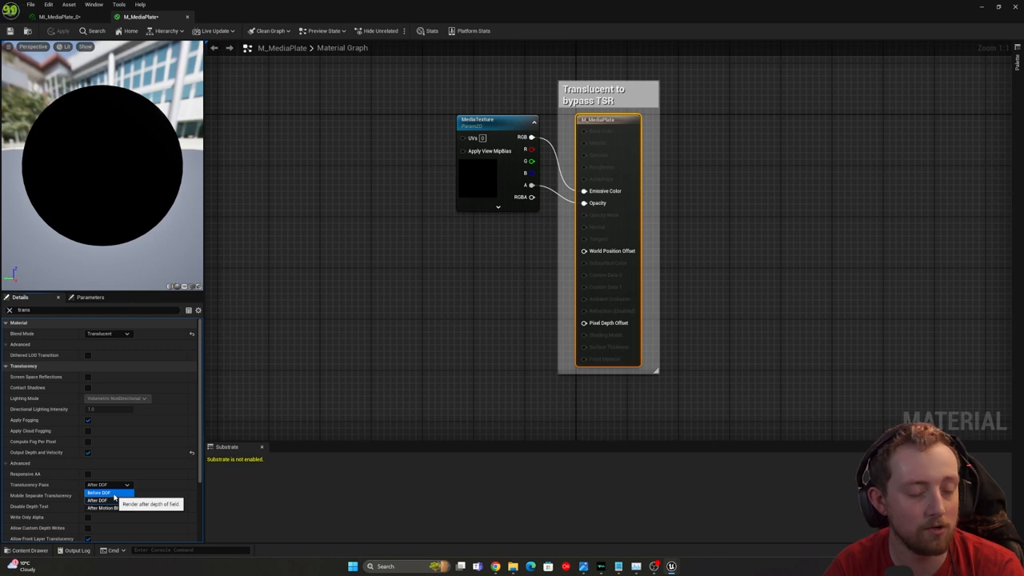
pyautogui.click(97, 492)
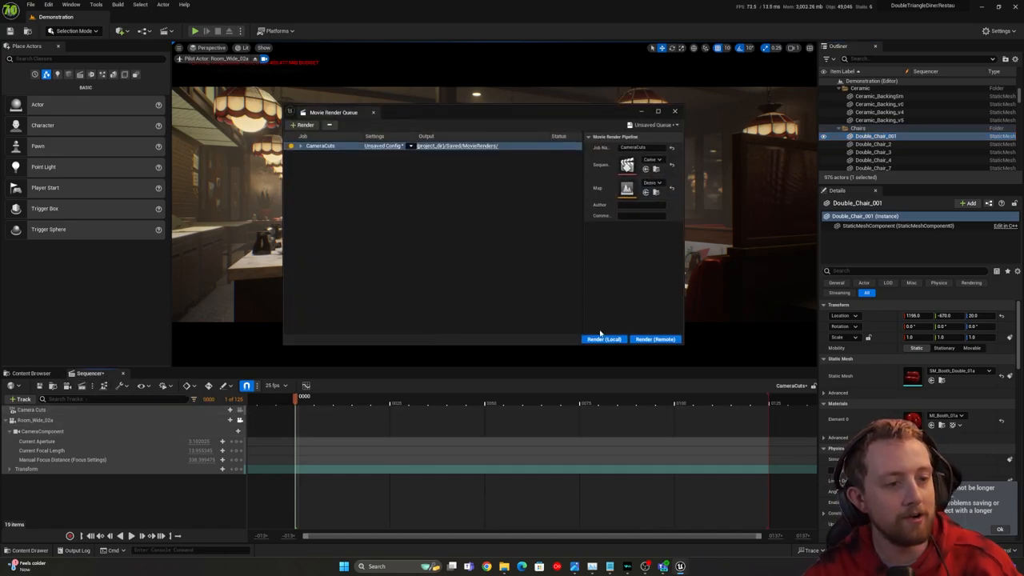
# - Close the diner project's Movie Render Queue and click into the Sequencer tracks
pyautogui.click(604, 339)
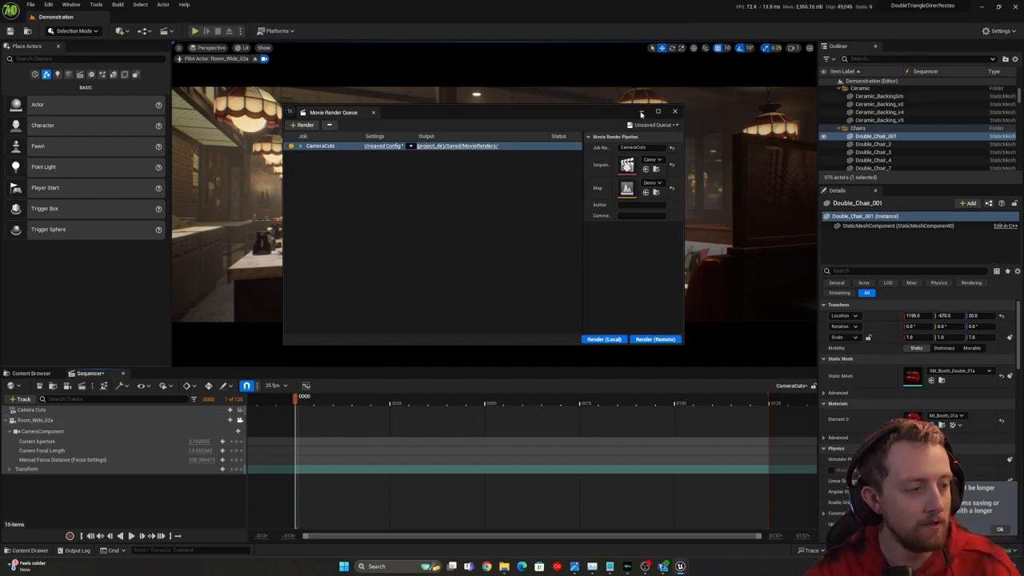
pyautogui.click(674, 110)
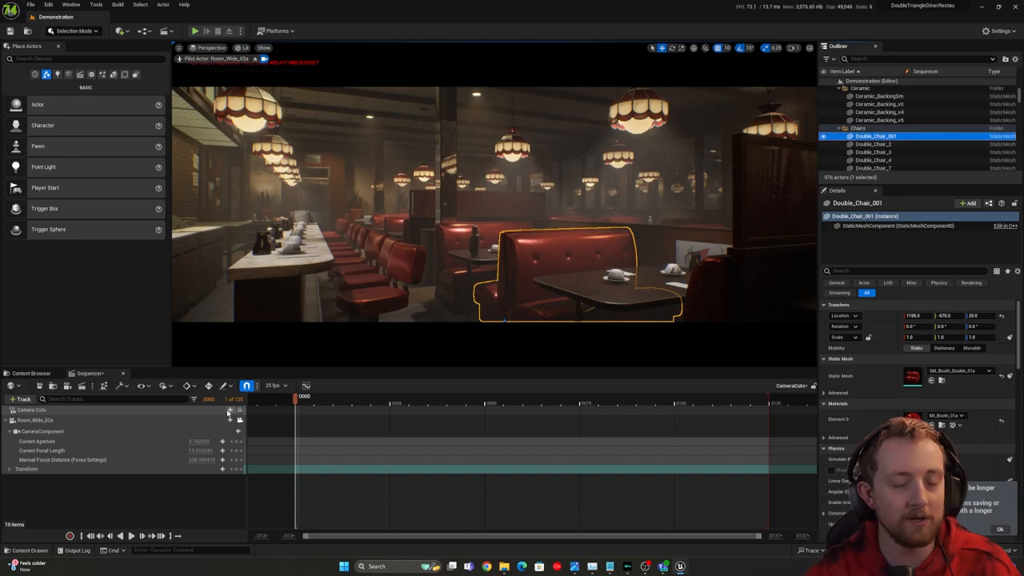
pyautogui.click(230, 412)
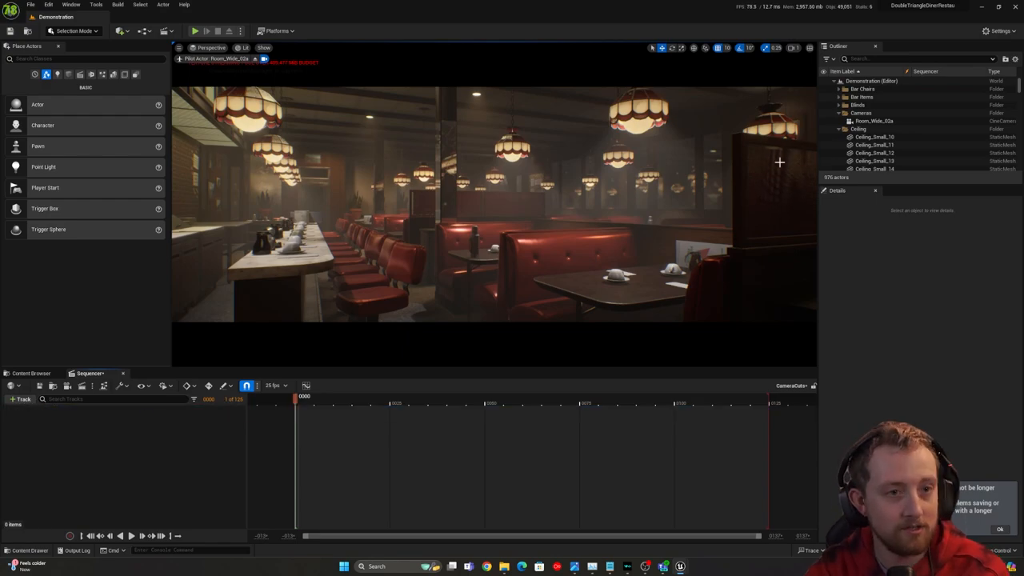
pyautogui.click(22, 398)
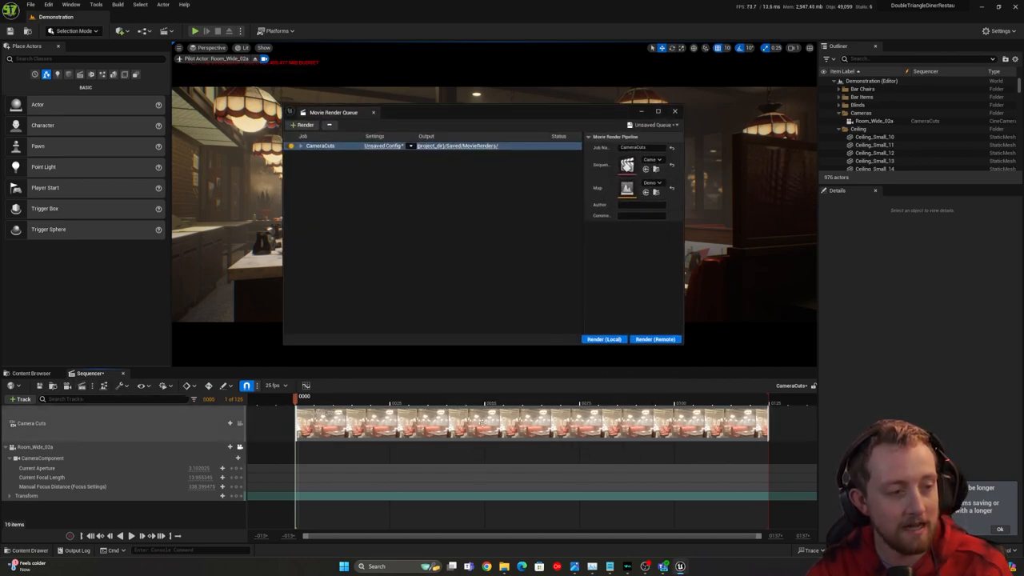
pyautogui.moveTo(538, 396)
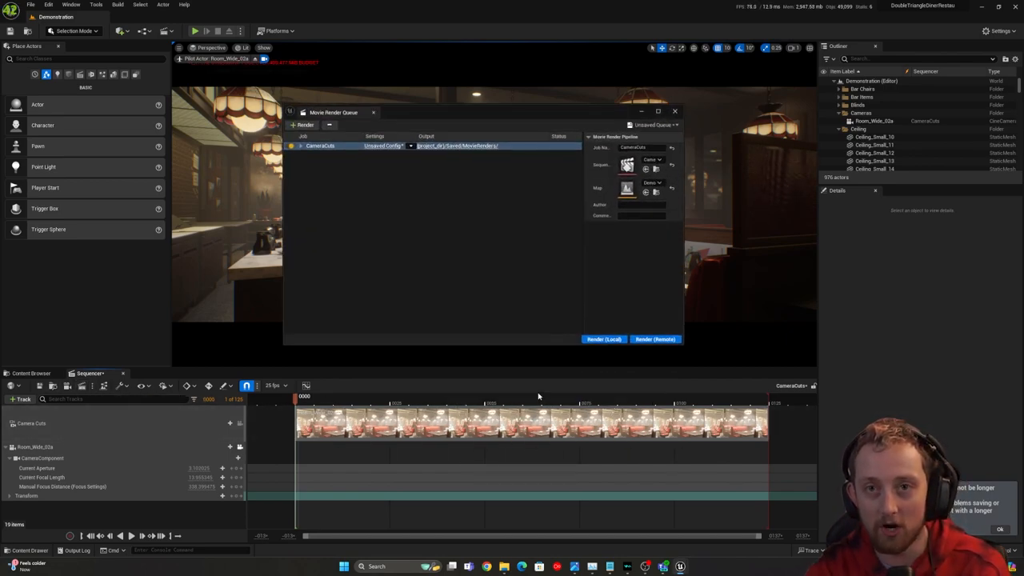
# - Bring back the Movie Render Queue with the CameraCuts render job
pyautogui.click(603, 338)
pyautogui.write('post')
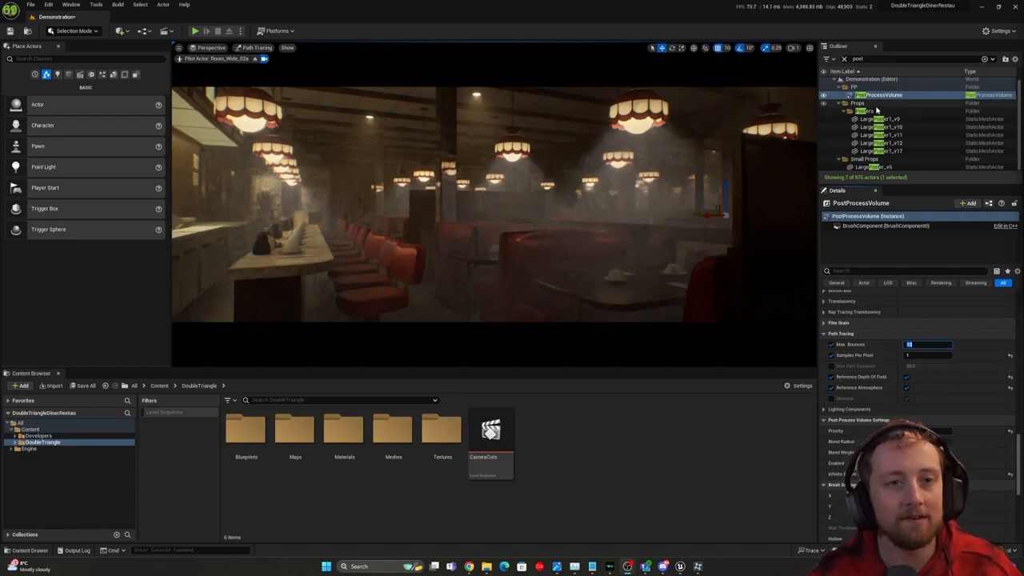
# - Give PostProcessVolume 32 path tracing max bounces and tick Infinite Extent (Unbound)
pyautogui.write('32')
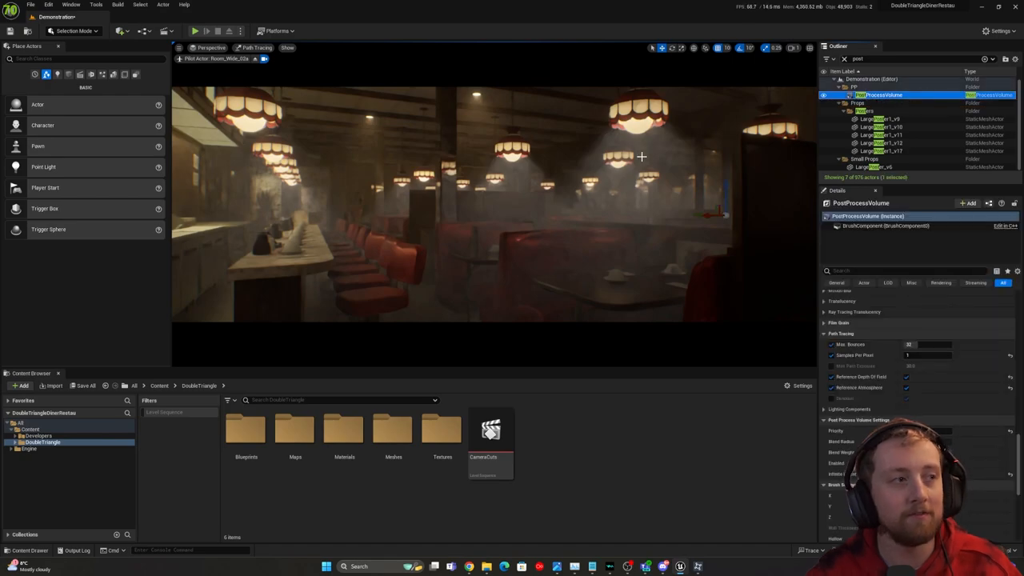
pyautogui.click(120, 30)
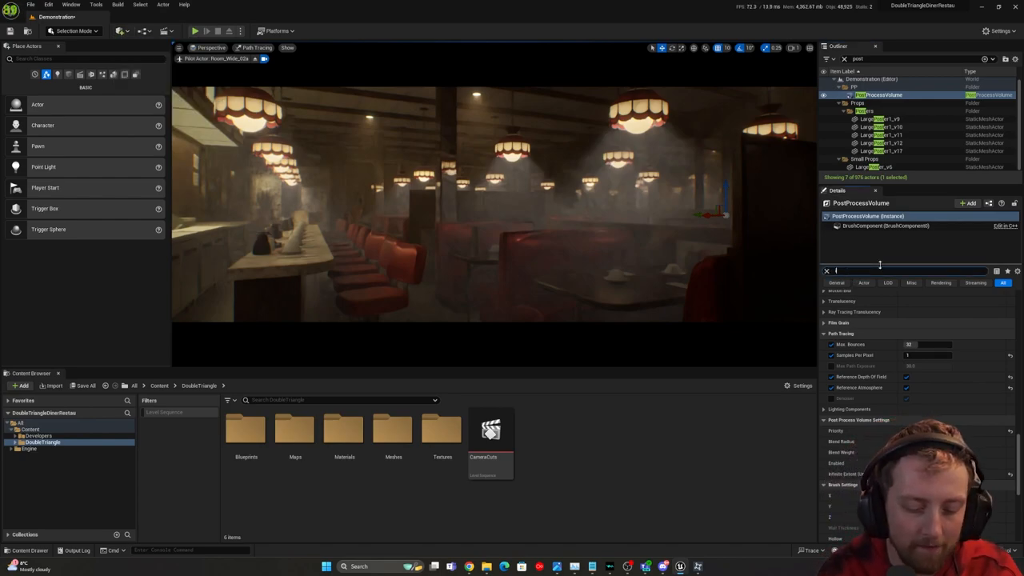
pyautogui.write('infinite')
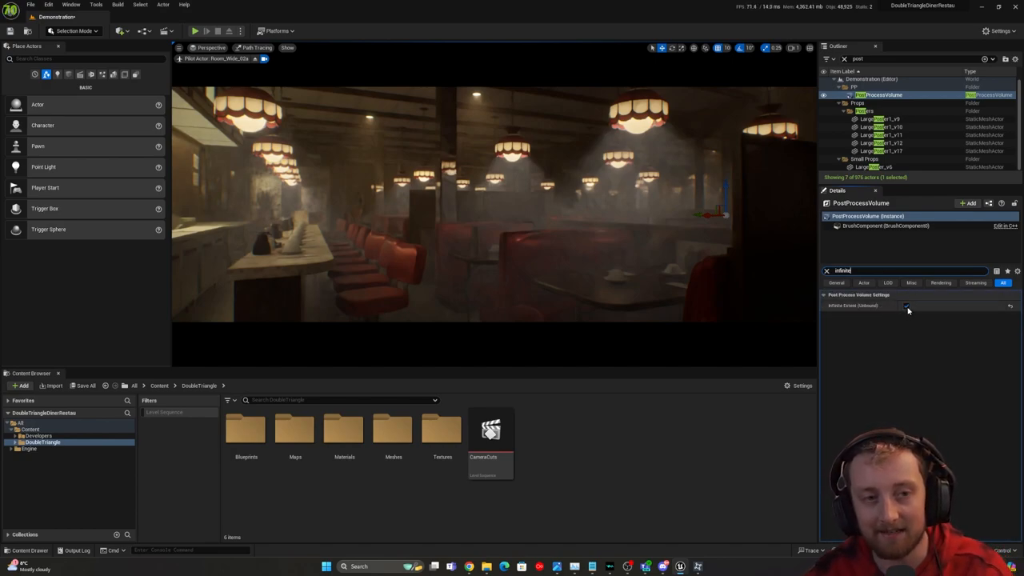
pyautogui.click(827, 271)
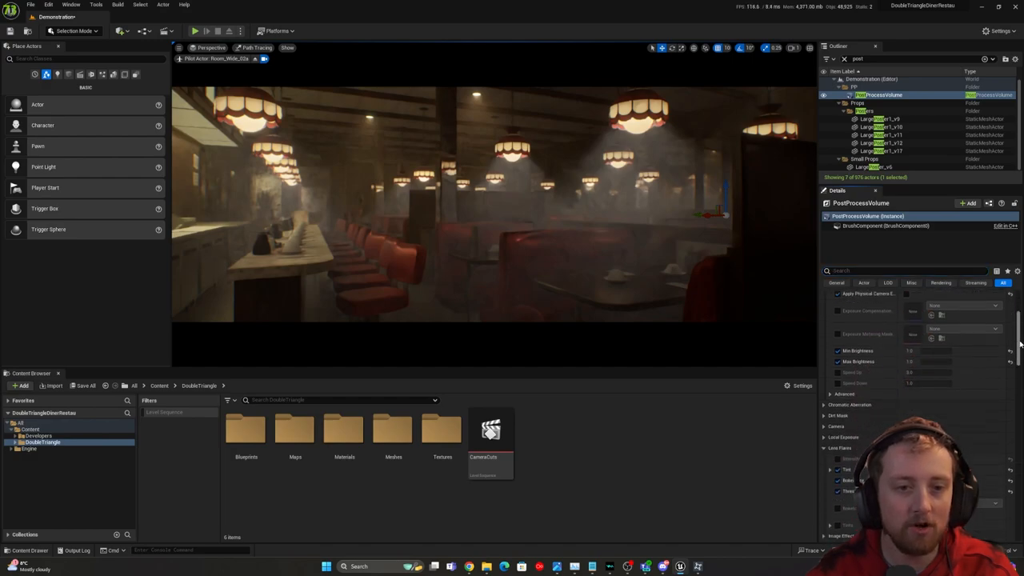
pyautogui.scroll(-3)
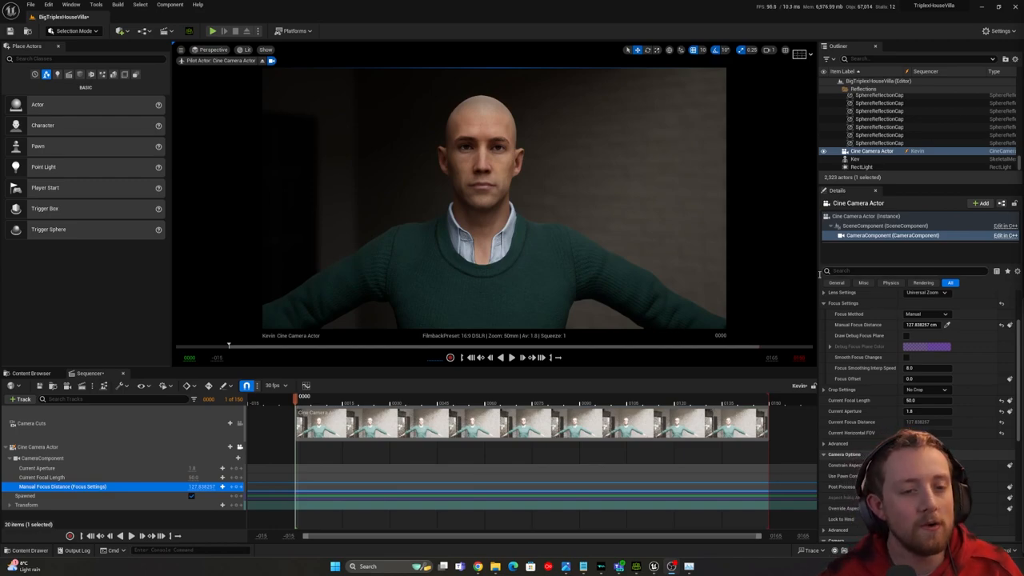
pyautogui.moveTo(341, 262)
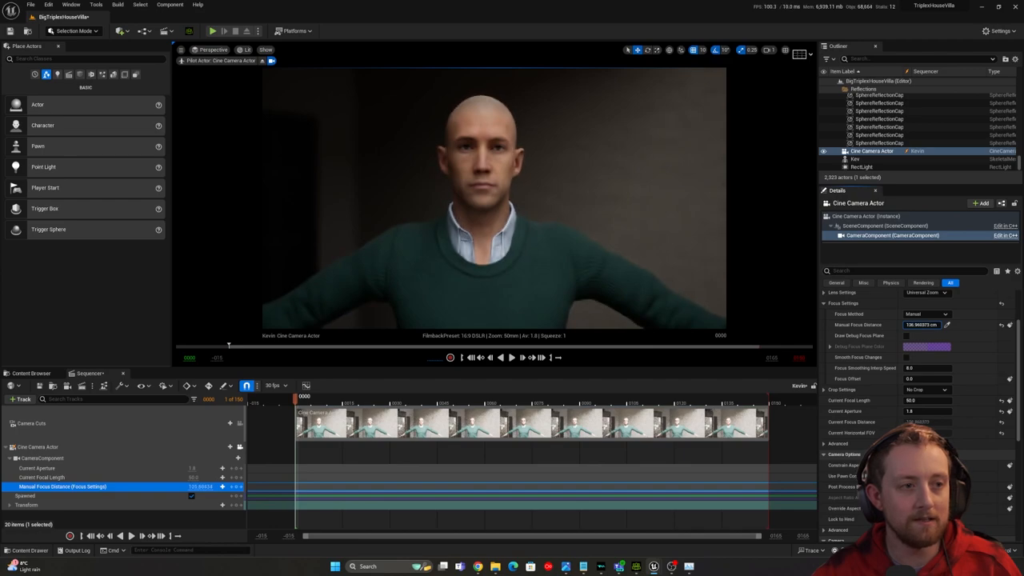
# - Select Kev in the Outliner and scroll down to its material slots
pyautogui.click(856, 158)
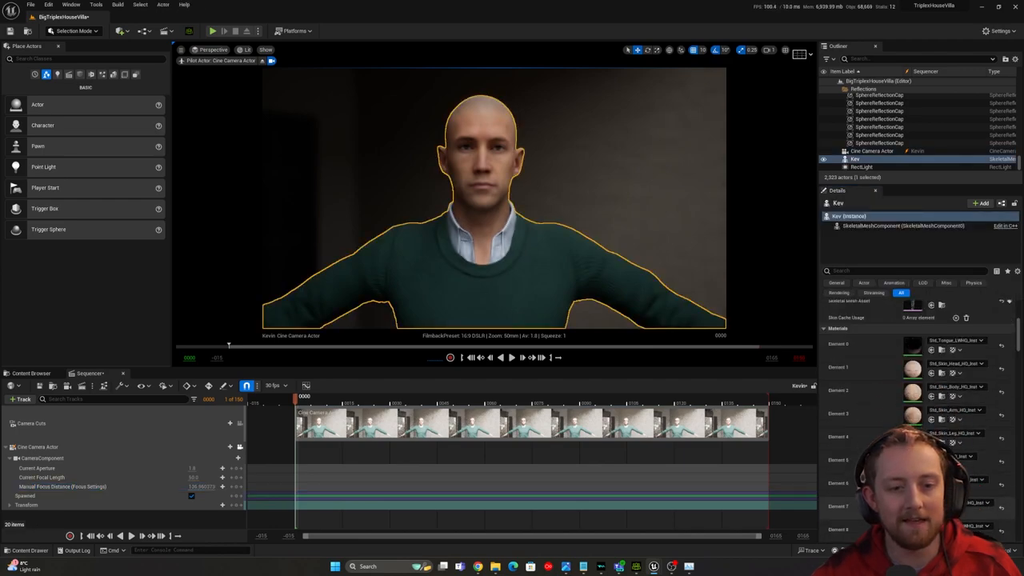
pyautogui.scroll(-3)
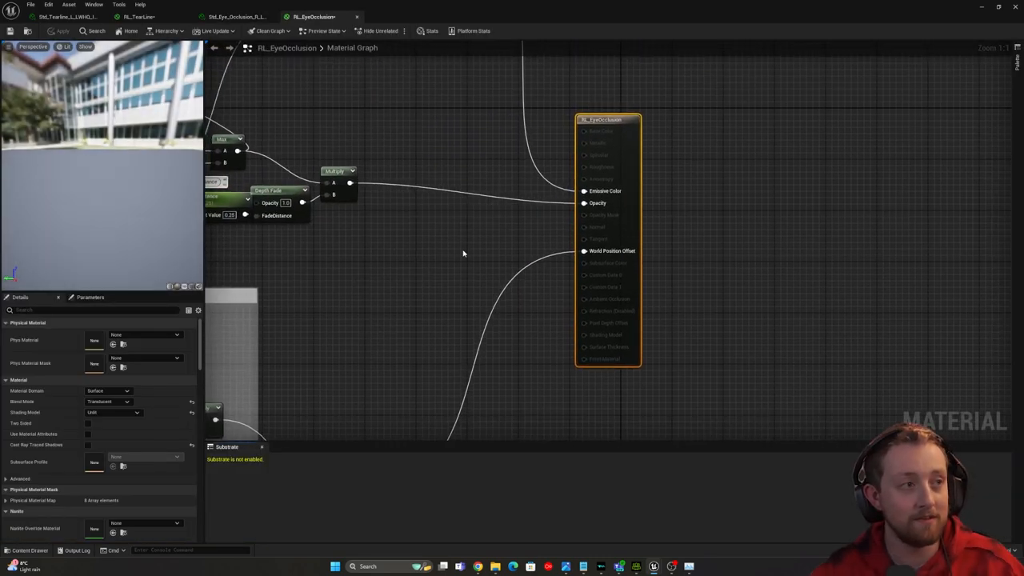
pyautogui.moveTo(624, 238)
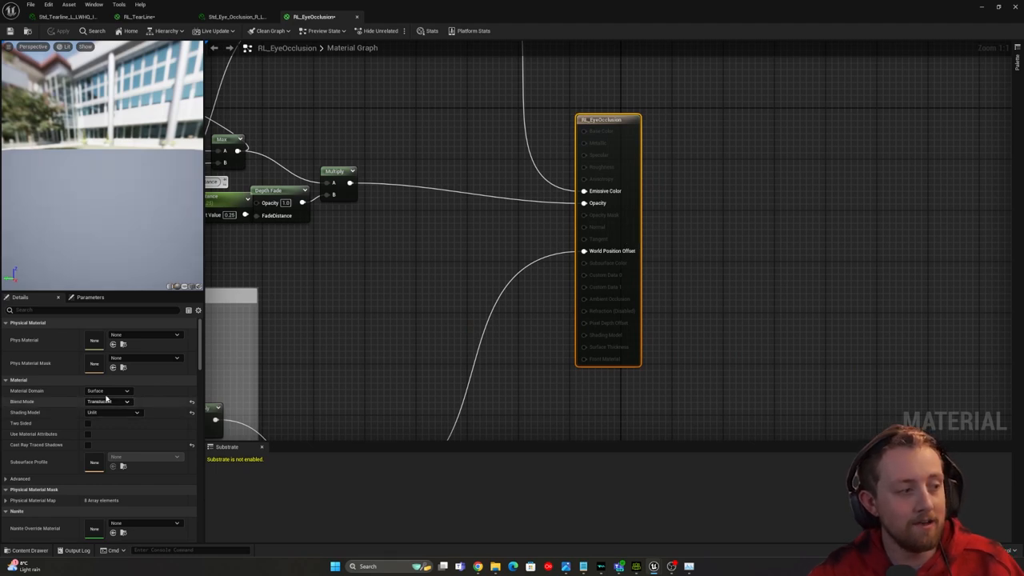
# - Switch RL_EyeOcclusion's Translucency Pass from After DOF to Before DOF and apply
pyautogui.click(96, 310)
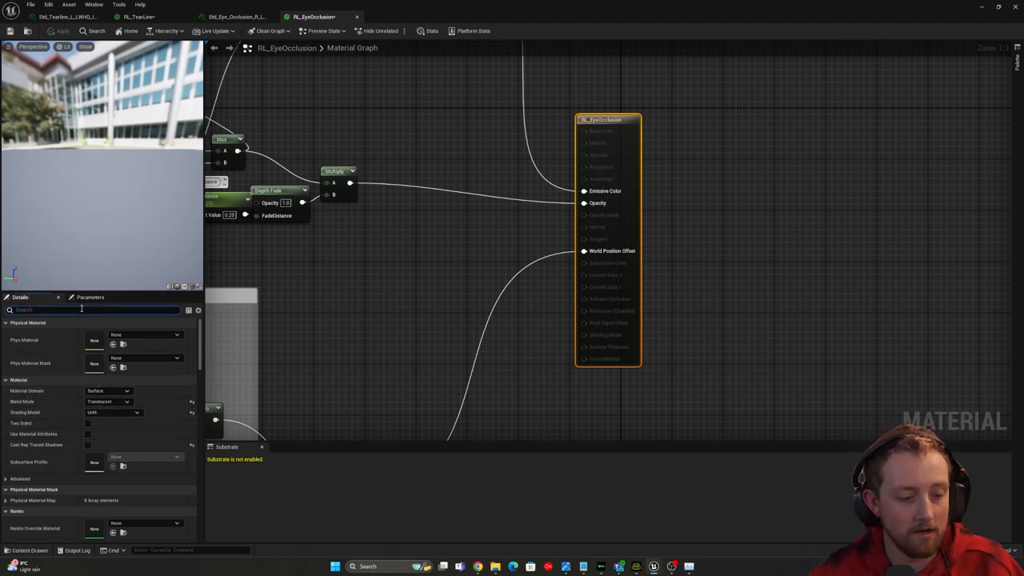
pyautogui.write('trans')
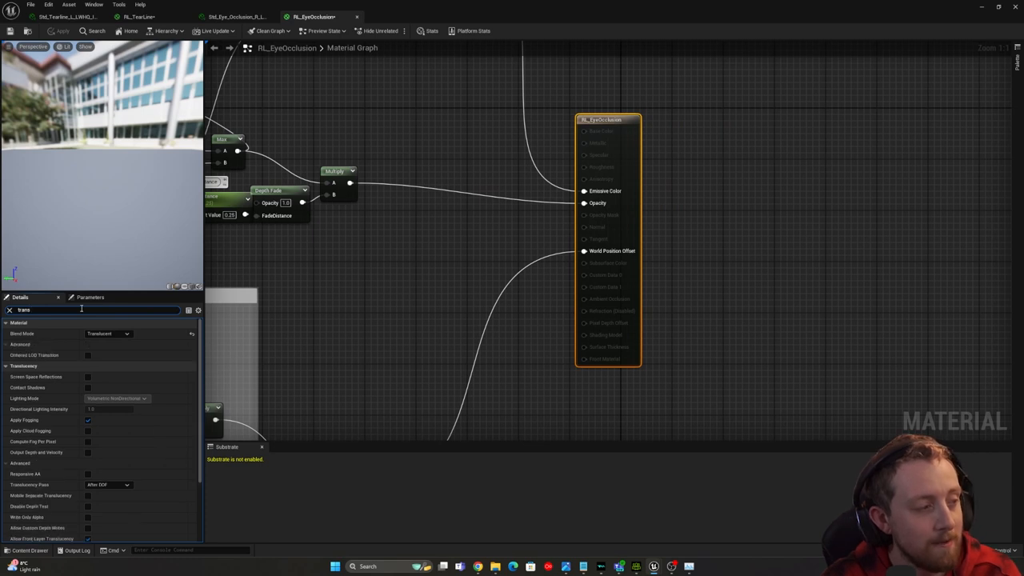
pyautogui.moveTo(30, 485)
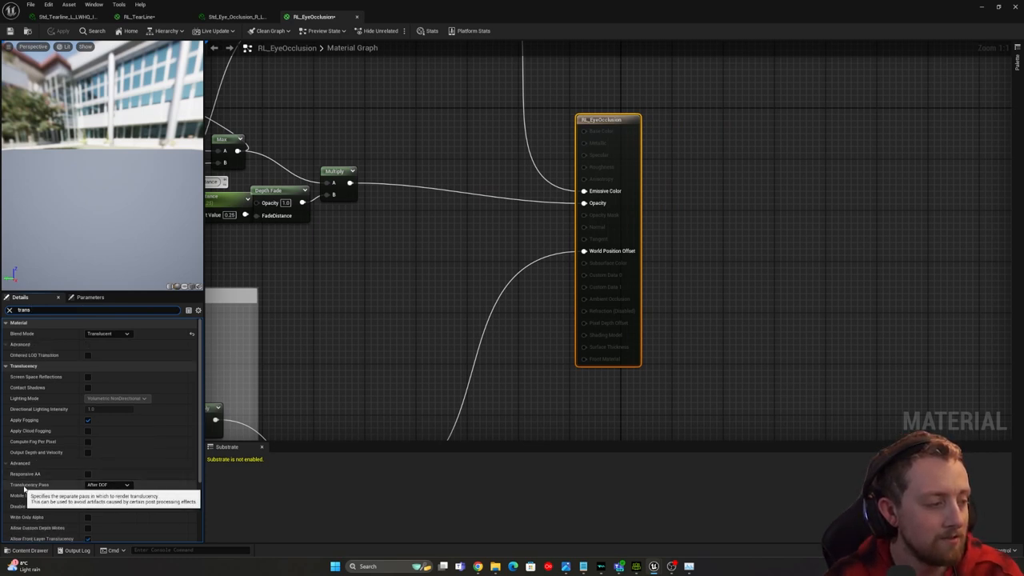
pyautogui.click(108, 485)
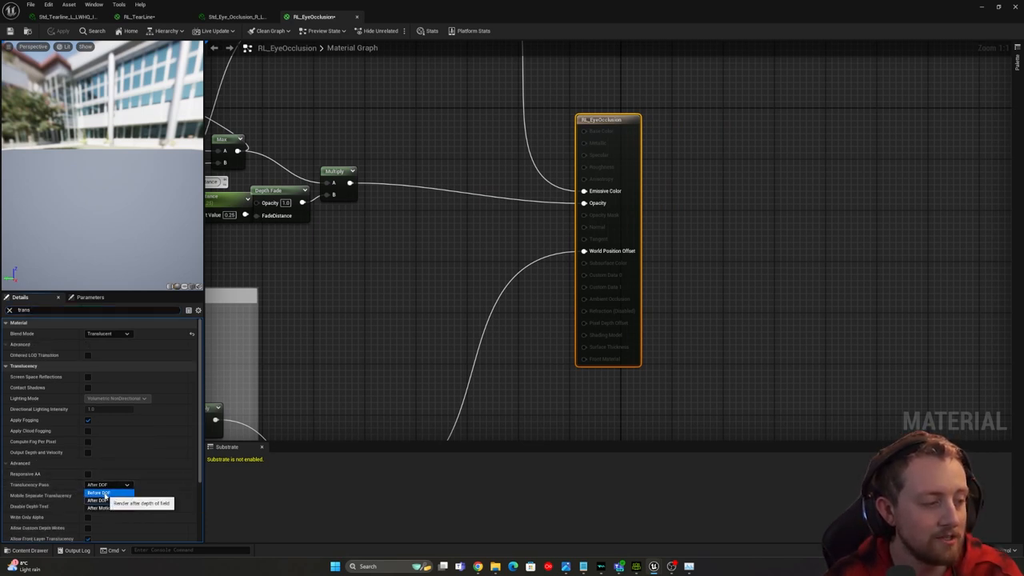
pyautogui.click(99, 492)
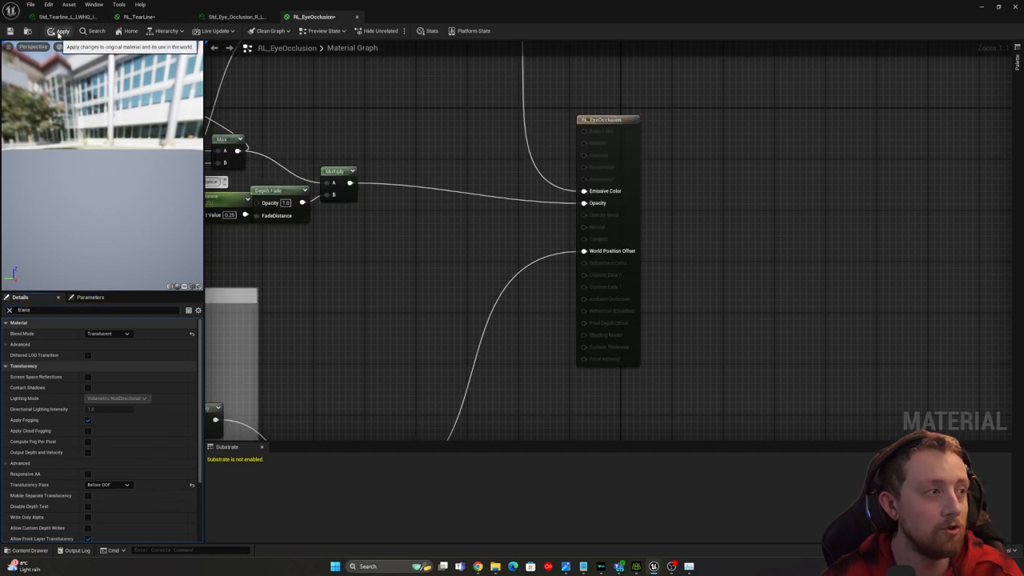
pyautogui.click(62, 30)
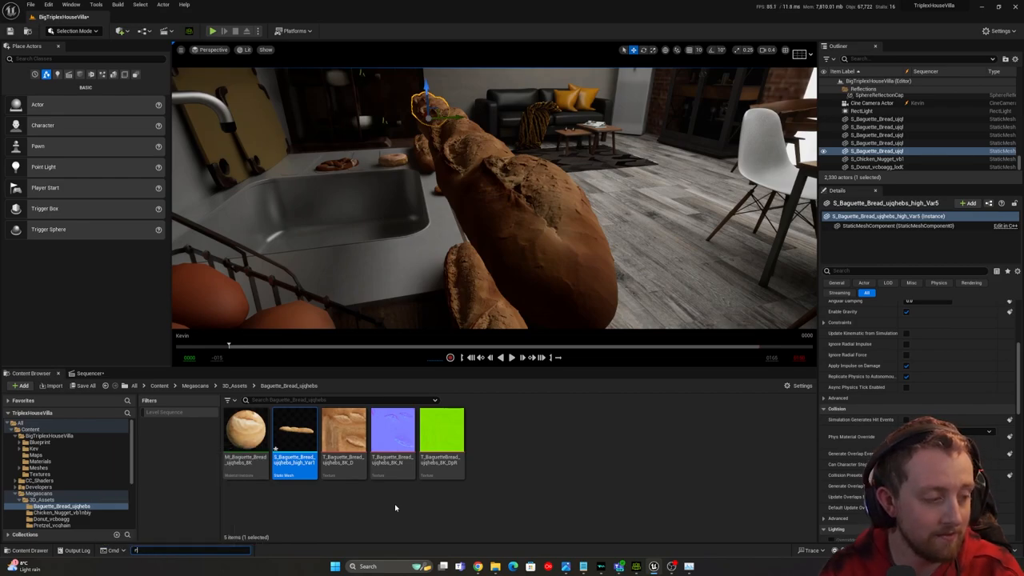
# - Open the command console and begin entering r.Streaming.PoolSize
pyautogui.press('Return')
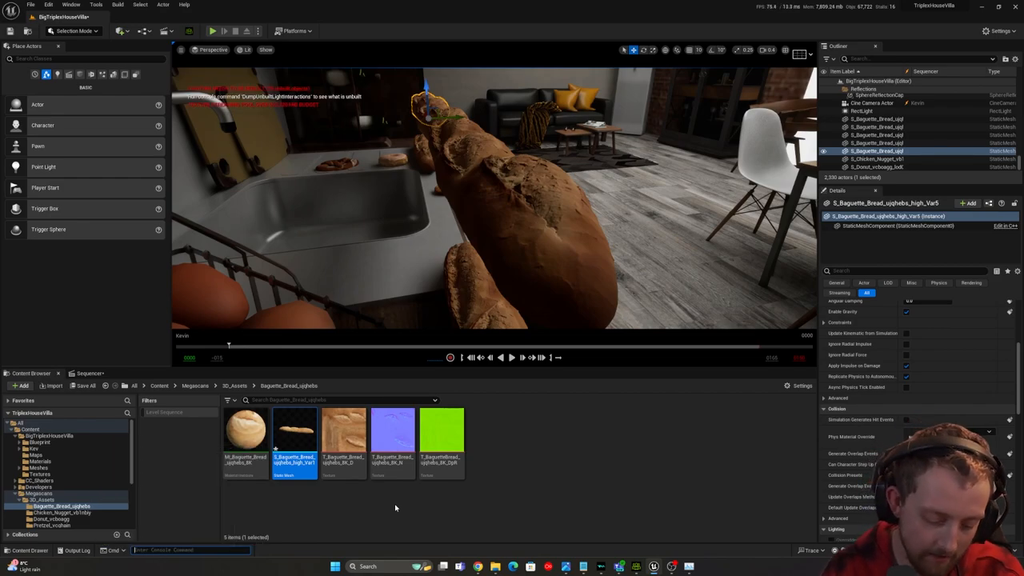
pyautogui.write('r.Stream')
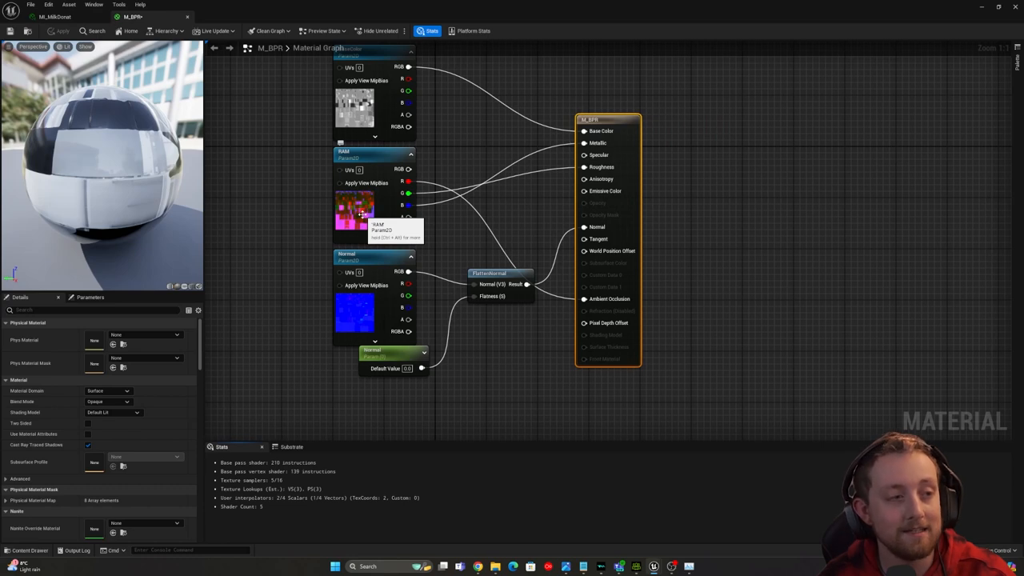
# - Untick sRGB on T_Fridge_RAM and set M_BPR's RAM sampler type to Linear Color
pyautogui.click(355, 206)
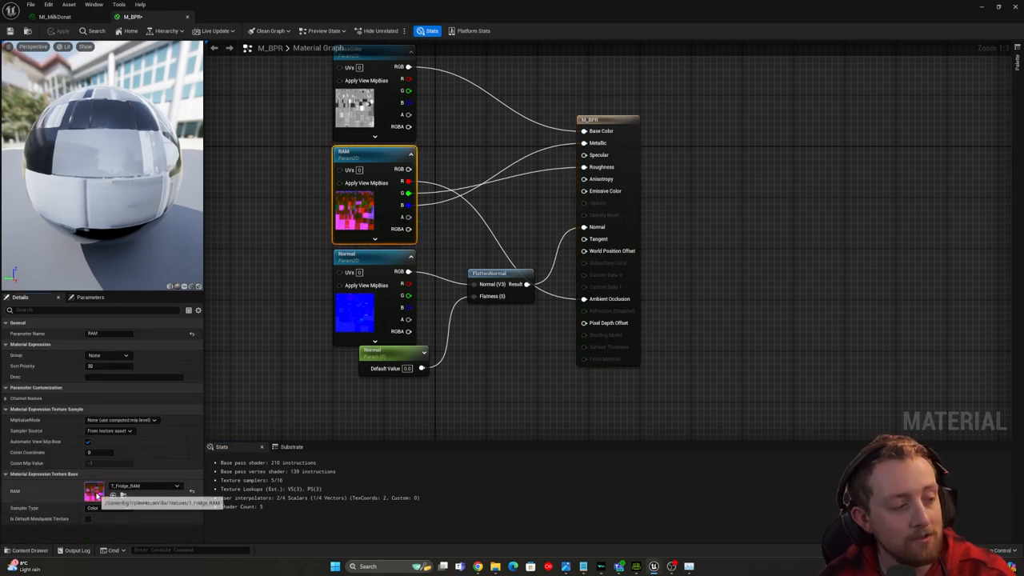
pyautogui.doubleClick(94, 493)
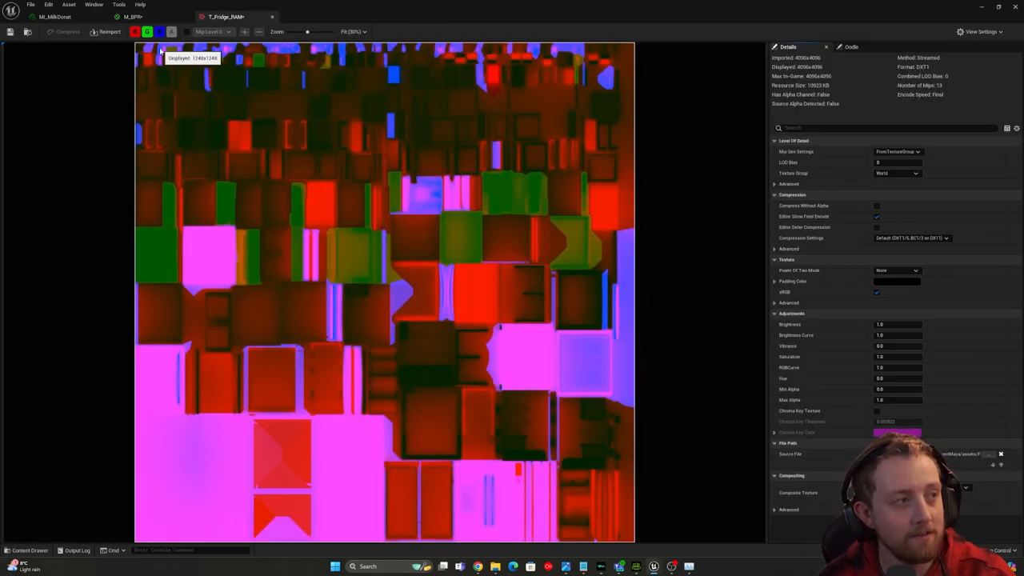
pyautogui.click(133, 16)
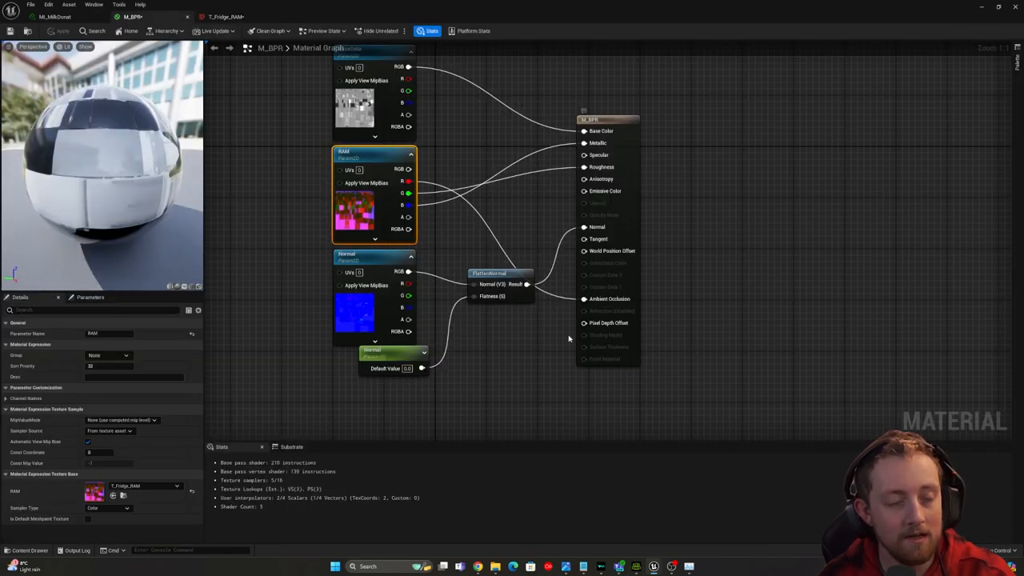
pyautogui.moveTo(366, 212)
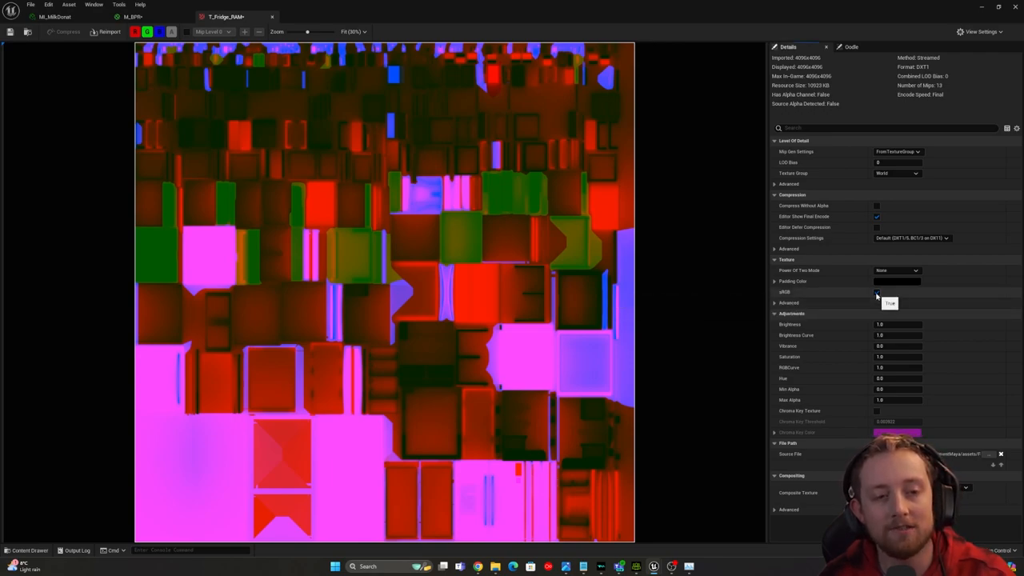
pyautogui.click(132, 16)
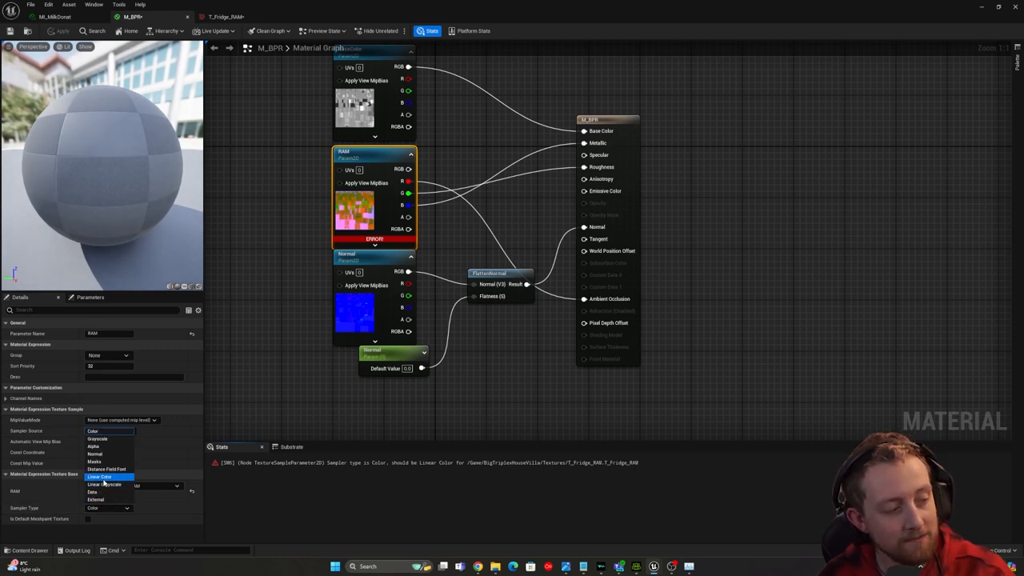
pyautogui.click(99, 476)
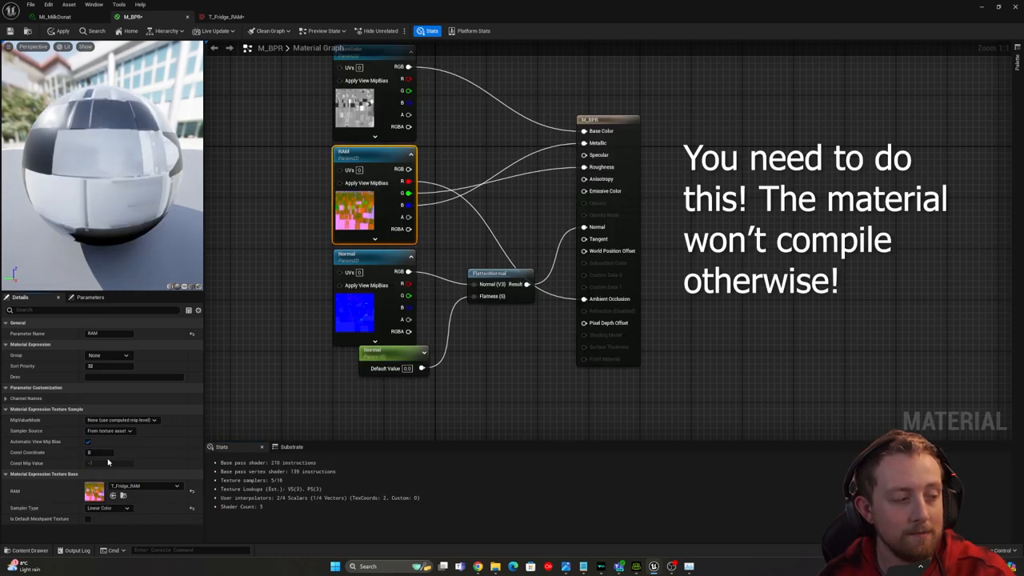